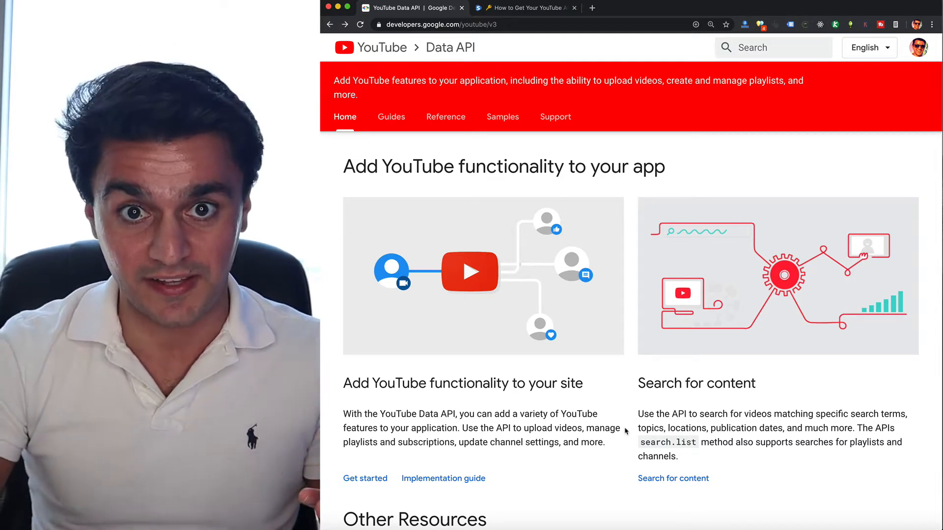
{"action": "mouse_move", "coordinate": [452, 125]}
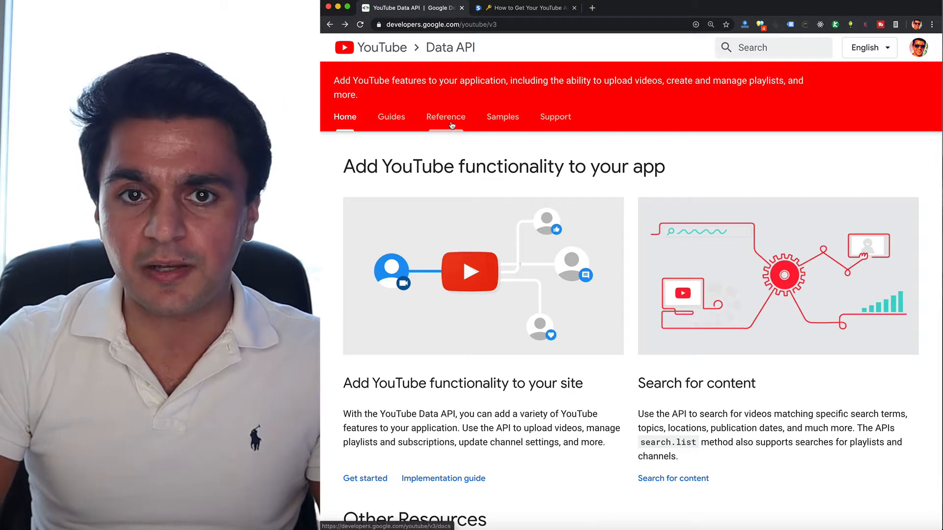
- Review the API Reference's 'Calling the API' section, then switch to the YouTube API token guide
{"action": "left_click", "coordinate": [446, 117]}
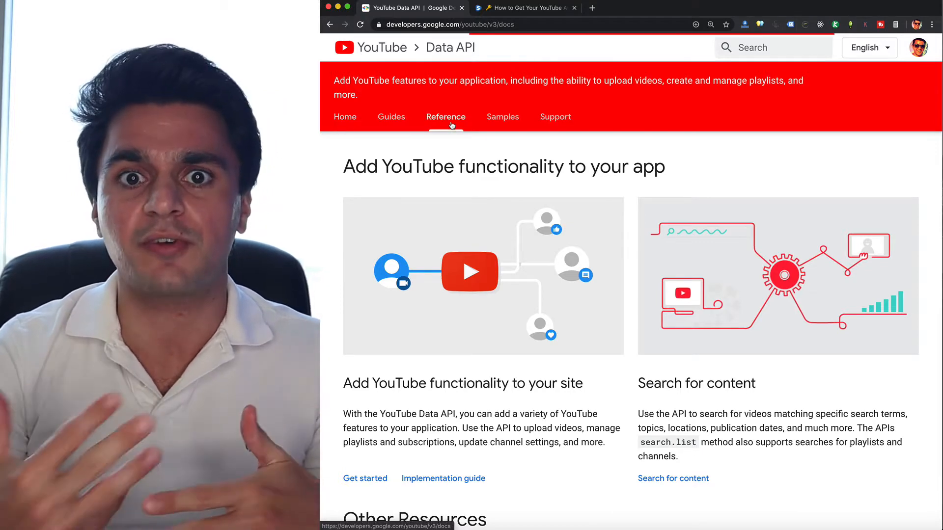
{"action": "left_click", "coordinate": [446, 117]}
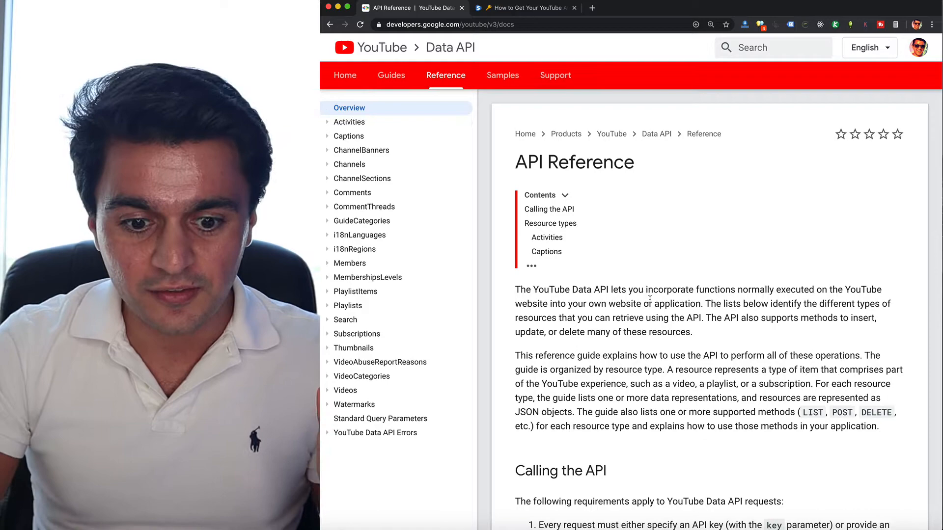
{"action": "scroll", "scroll_direction": "down", "scroll_amount": 3}
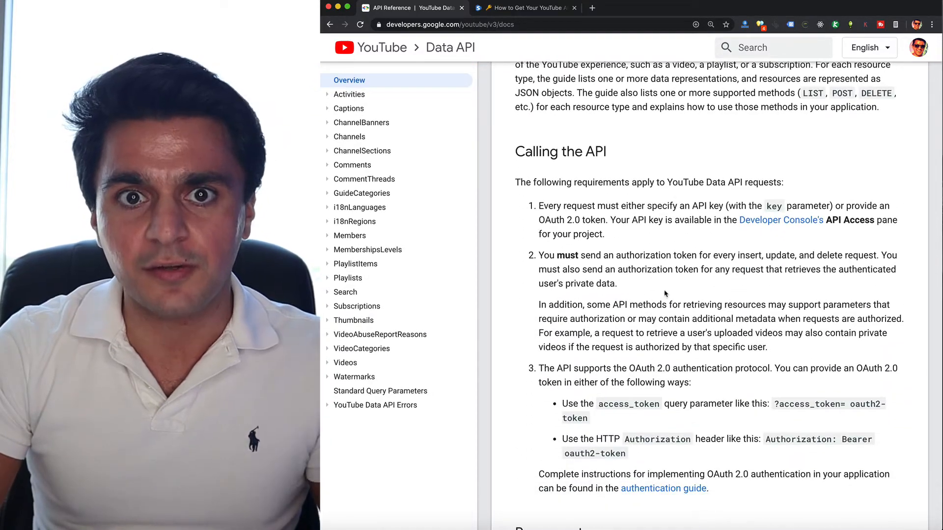
{"action": "mouse_move", "coordinate": [775, 226]}
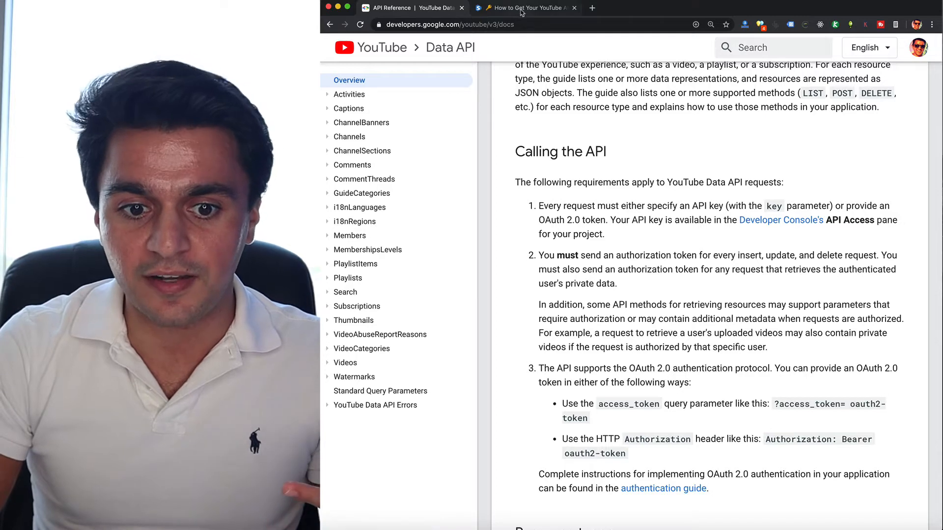
{"action": "left_click", "coordinate": [523, 8]}
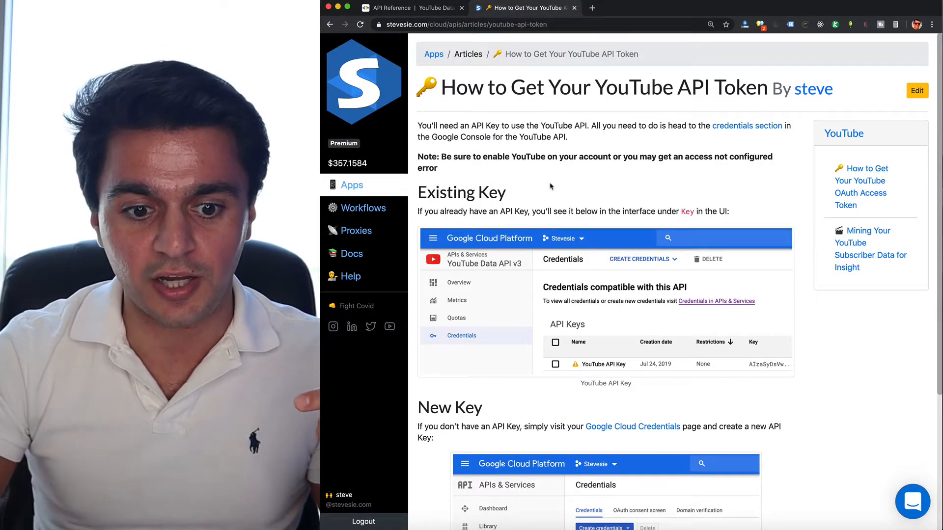
- Scroll the Stevesie token guide toward the Google Cloud credentials link
{"action": "scroll", "scroll_direction": "down", "scroll_amount": 3}
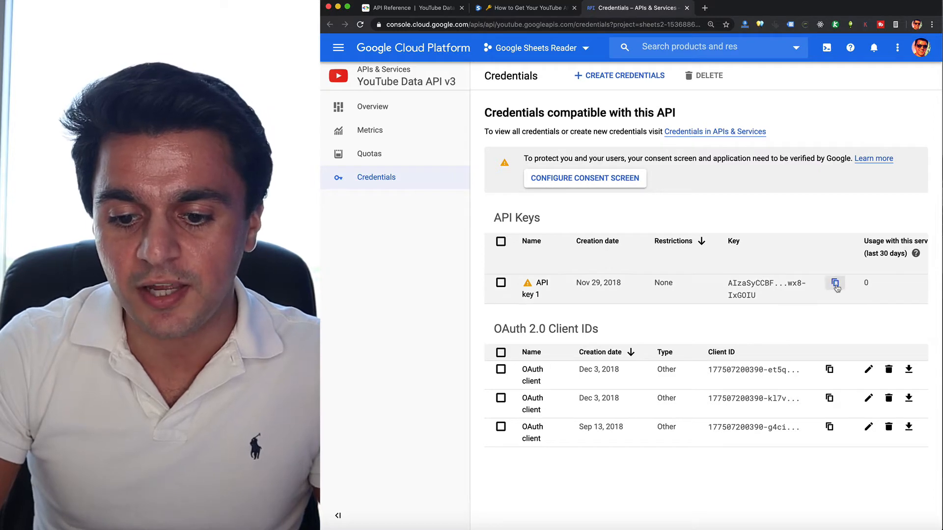
- Copy API key 1 from the Credentials page and return to the API Reference docs
{"action": "left_click", "coordinate": [835, 284]}
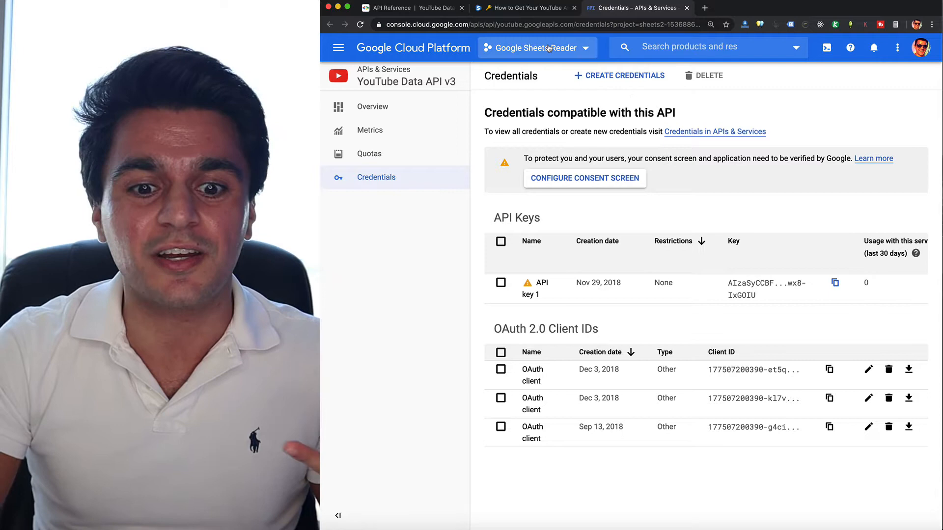
{"action": "left_click", "coordinate": [536, 47]}
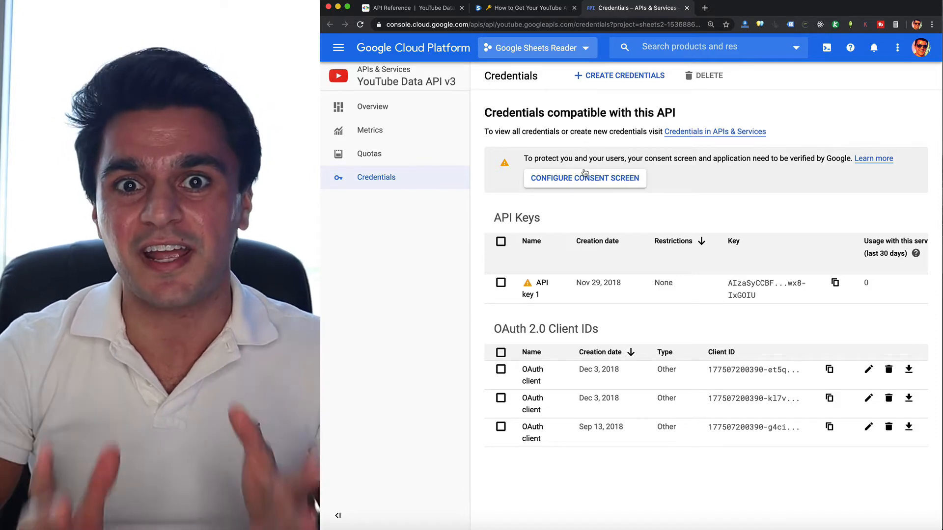
{"action": "left_click", "coordinate": [412, 8]}
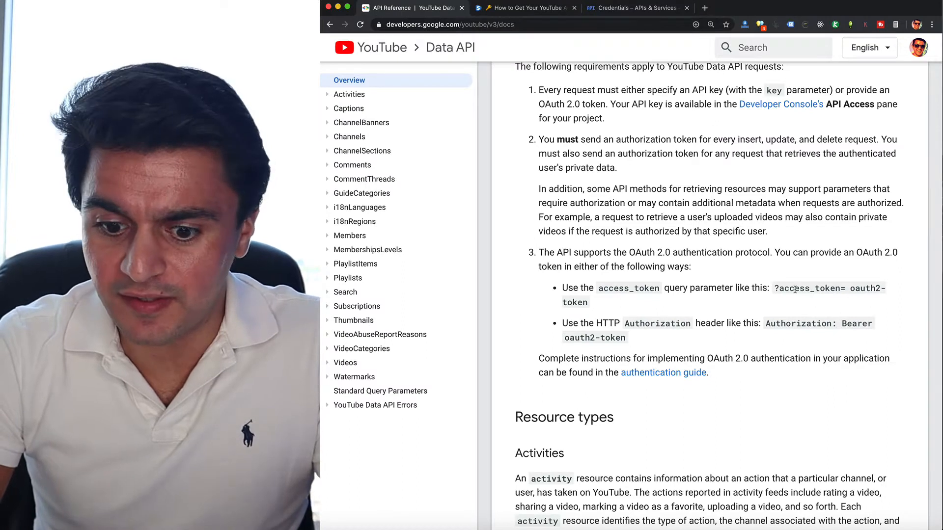
- Highlight the access_token parameter in the OAuth 2.0 bullet of Calling the API
{"action": "double_click", "coordinate": [808, 289]}
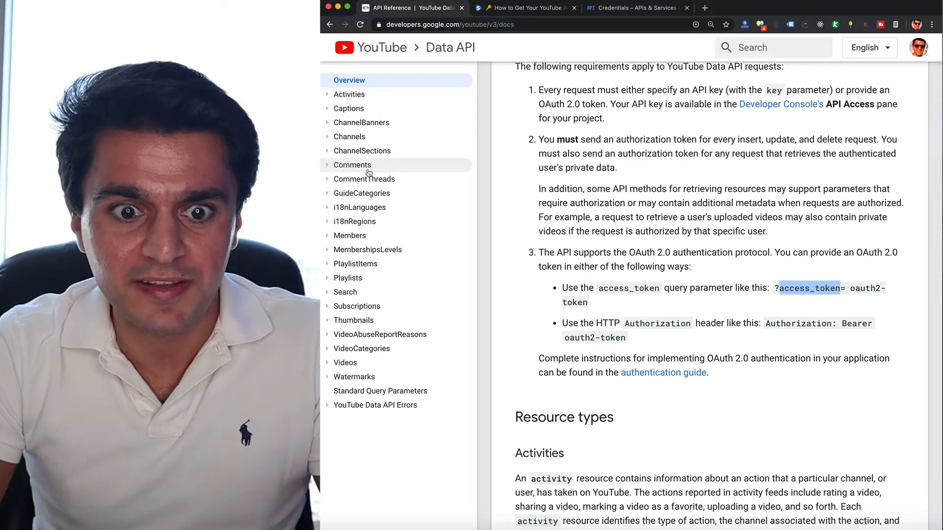
{"action": "mouse_move", "coordinate": [375, 183]}
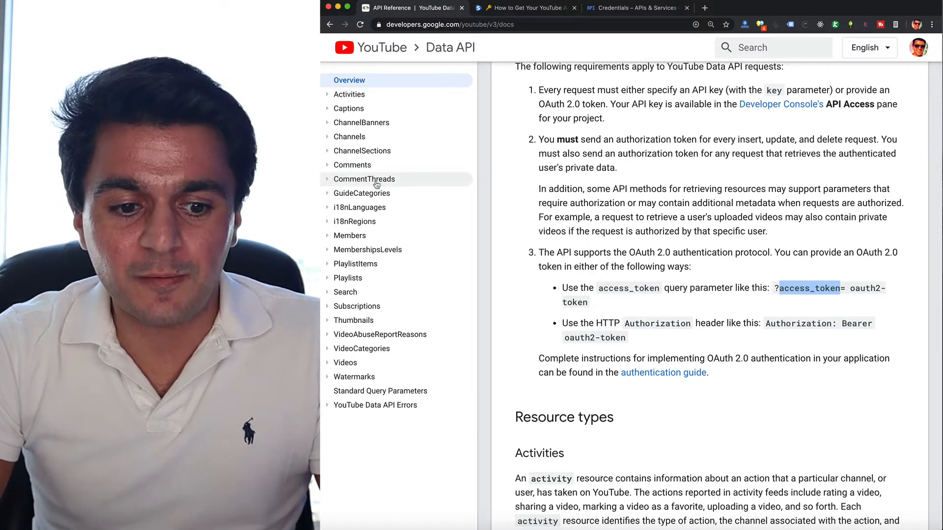
{"action": "mouse_move", "coordinate": [371, 171]}
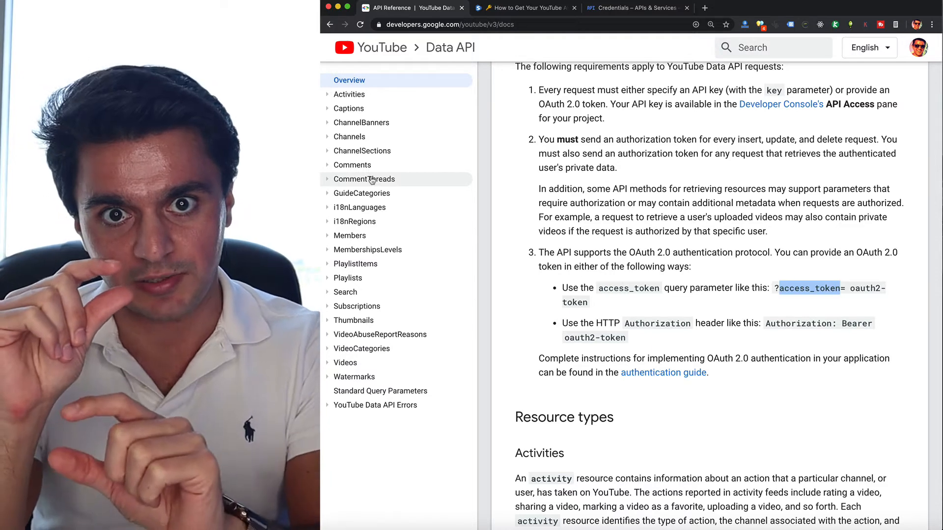
- Open the CommentThreads list method reference from the sidebar and reach its parameters
{"action": "left_click", "coordinate": [363, 178]}
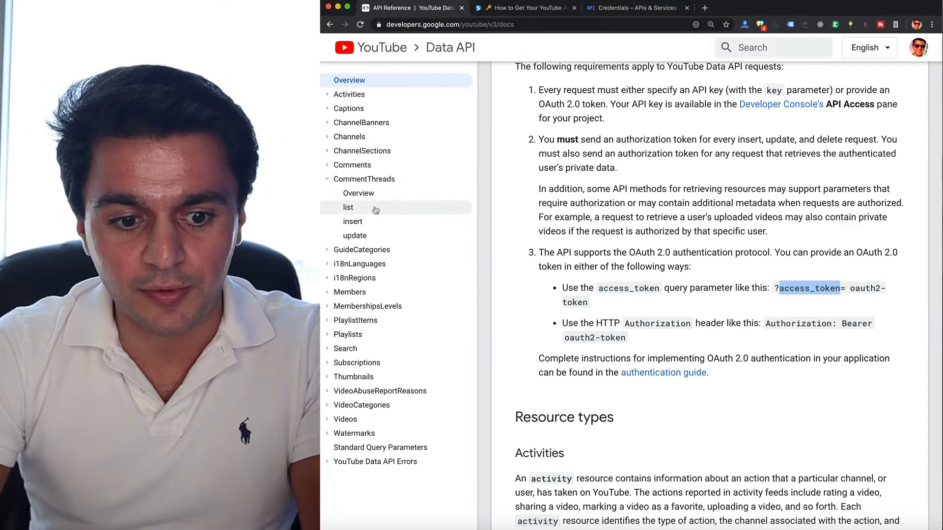
{"action": "left_click", "coordinate": [347, 207]}
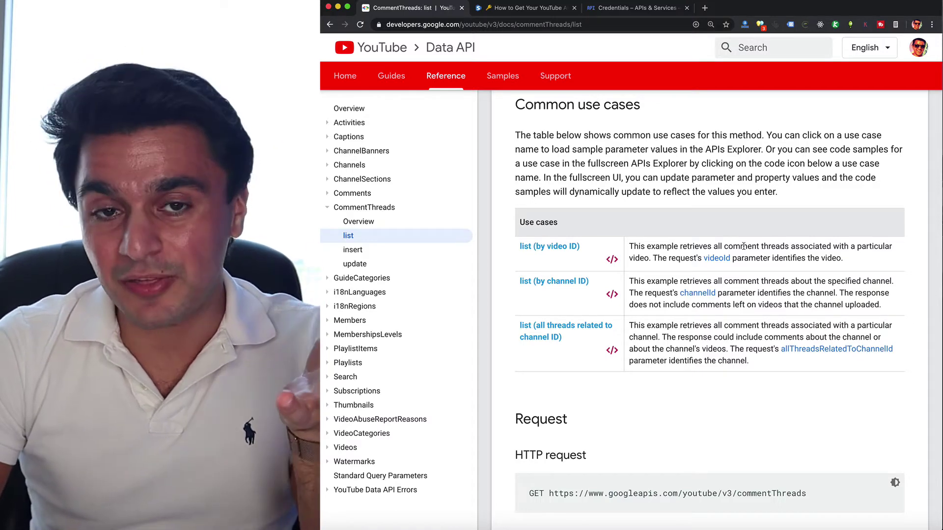
{"action": "scroll", "scroll_direction": "down", "scroll_amount": 3}
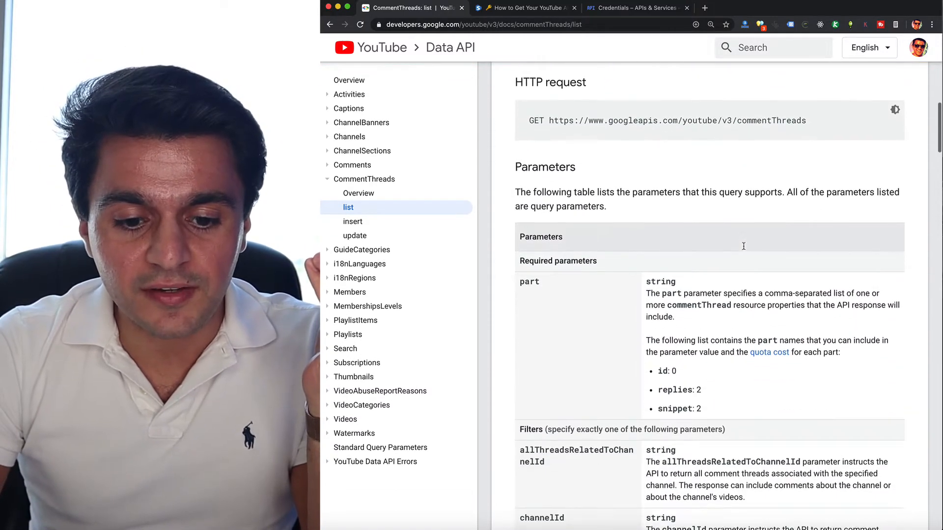
{"action": "scroll", "scroll_direction": "down", "scroll_amount": 3}
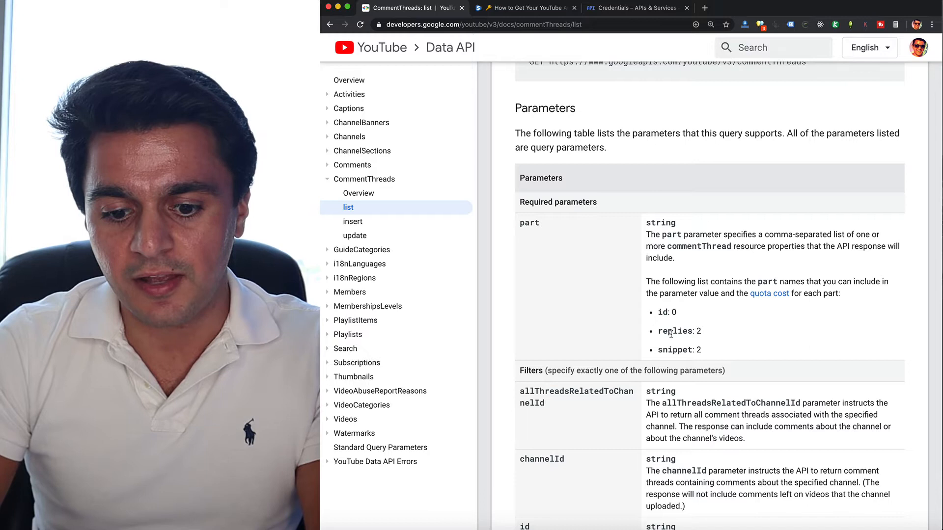
- Highlight the replies part name and review the filter and optional parameters table
{"action": "double_click", "coordinate": [674, 349]}
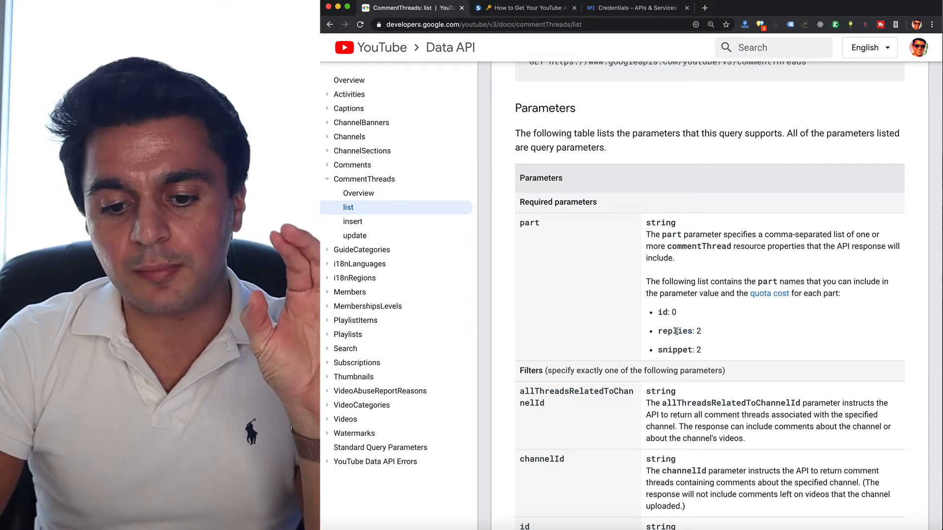
{"action": "double_click", "coordinate": [673, 331]}
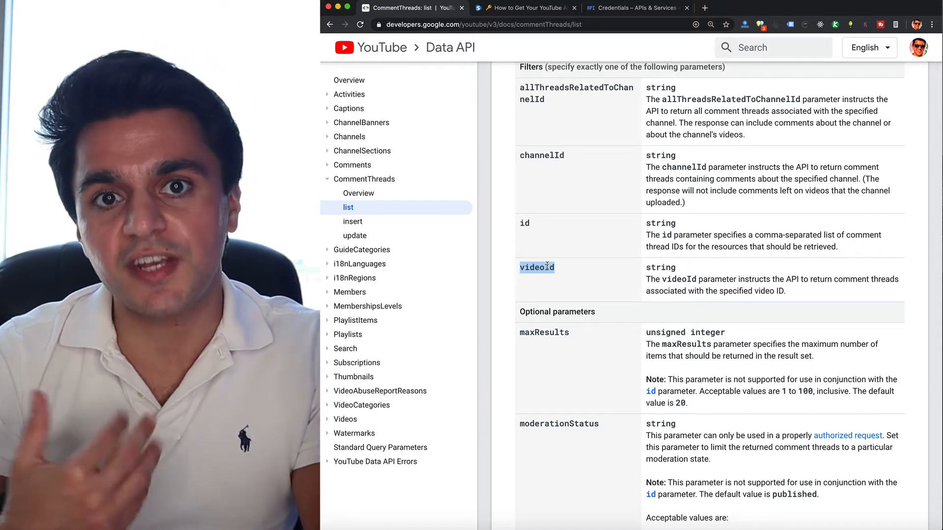
{"action": "scroll", "scroll_direction": "down", "scroll_amount": 3}
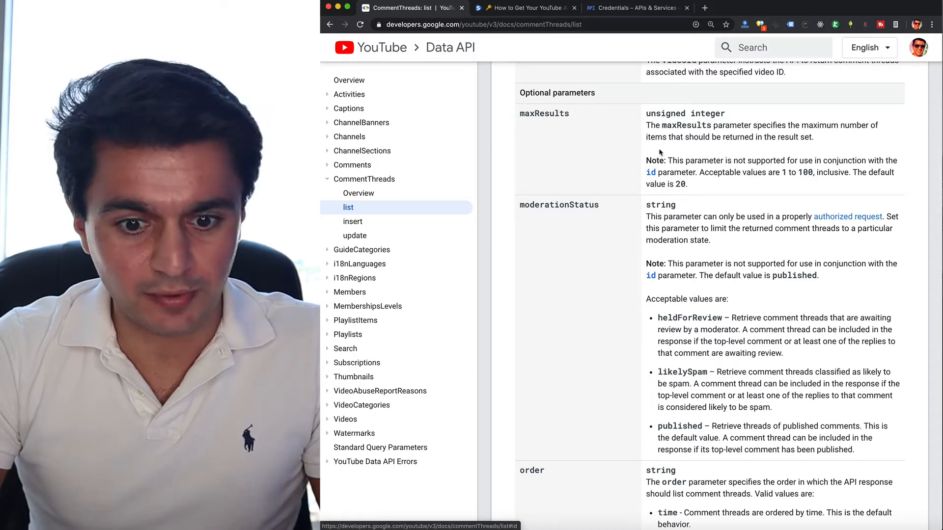
{"action": "scroll", "scroll_direction": "down", "scroll_amount": 3}
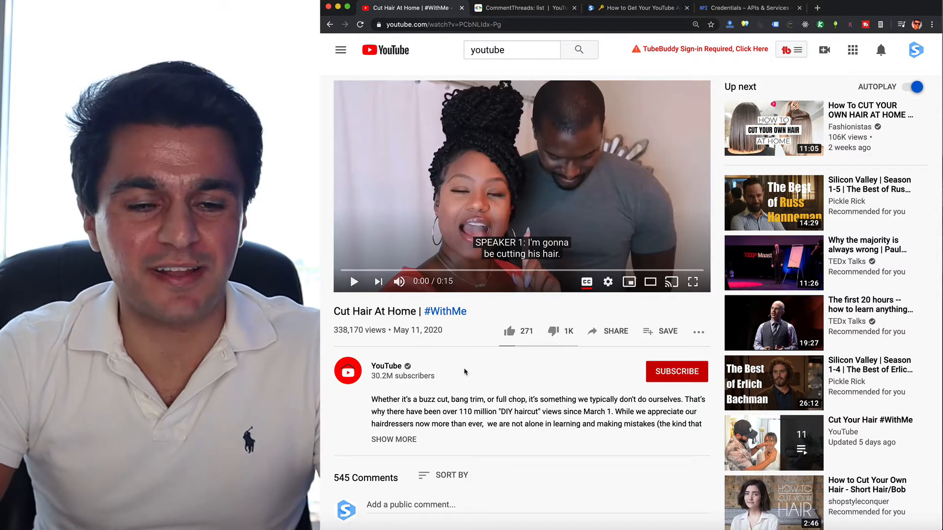
- Select the video ID after 'v=' in the Cut Hair At Home video's address
{"action": "double_click", "coordinate": [375, 311]}
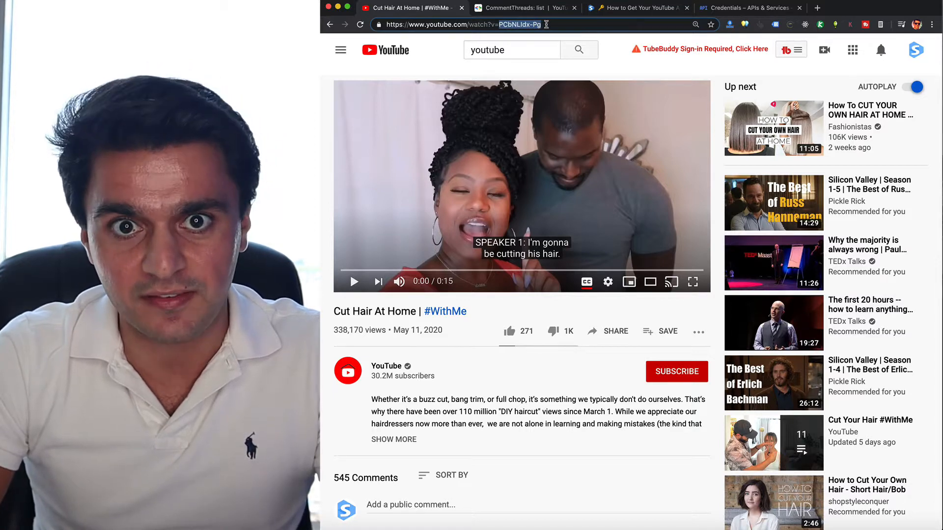
- Reach the CommentThreads list request form with parts id, snippet, replies and the video ID
{"action": "left_click", "coordinate": [523, 8]}
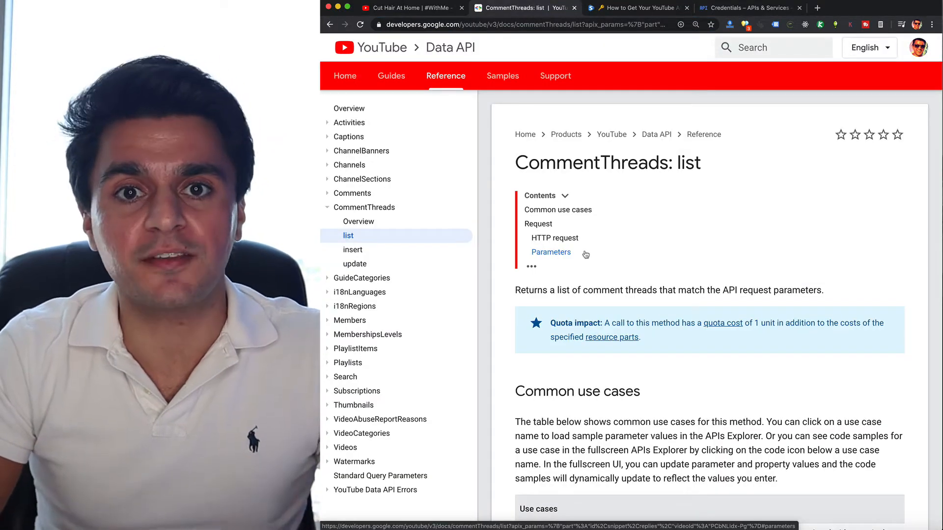
{"action": "scroll", "scroll_direction": "down", "scroll_amount": 3}
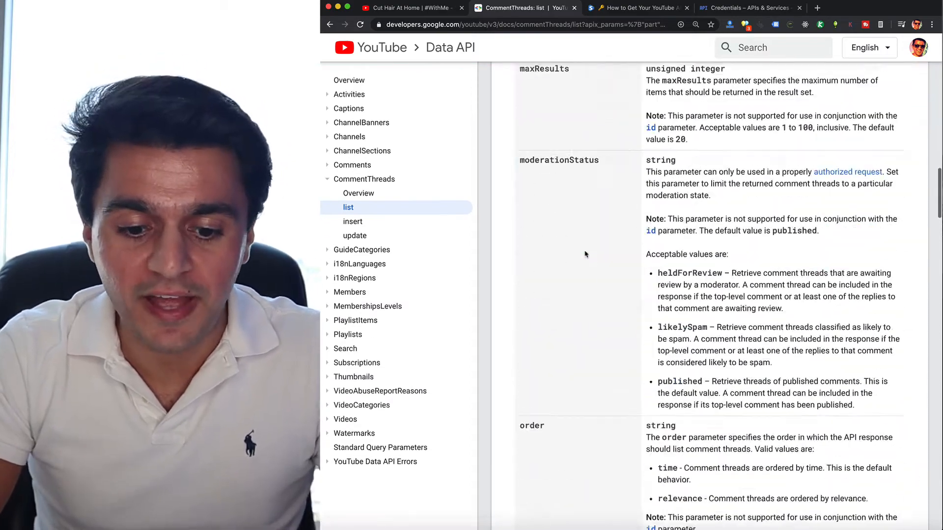
{"action": "scroll", "scroll_direction": "down", "scroll_amount": 3}
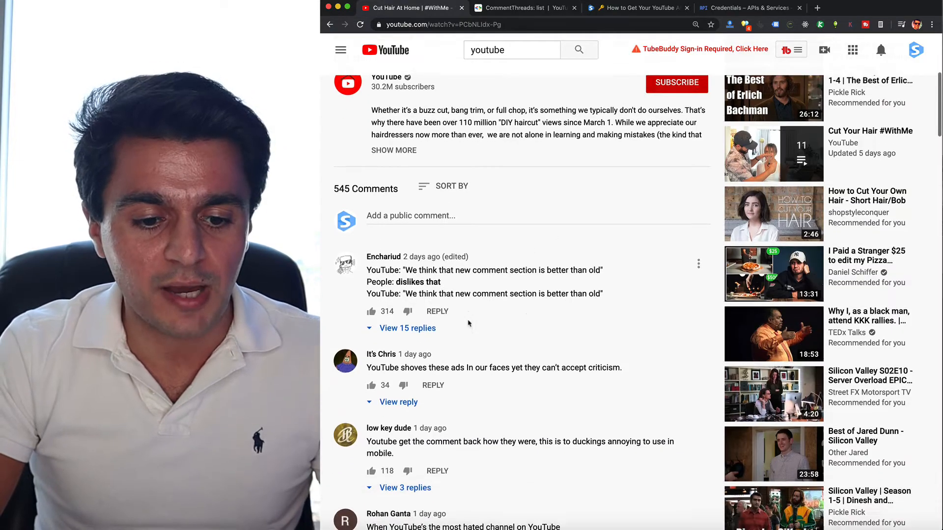
{"action": "scroll", "scroll_direction": "down", "scroll_amount": 3}
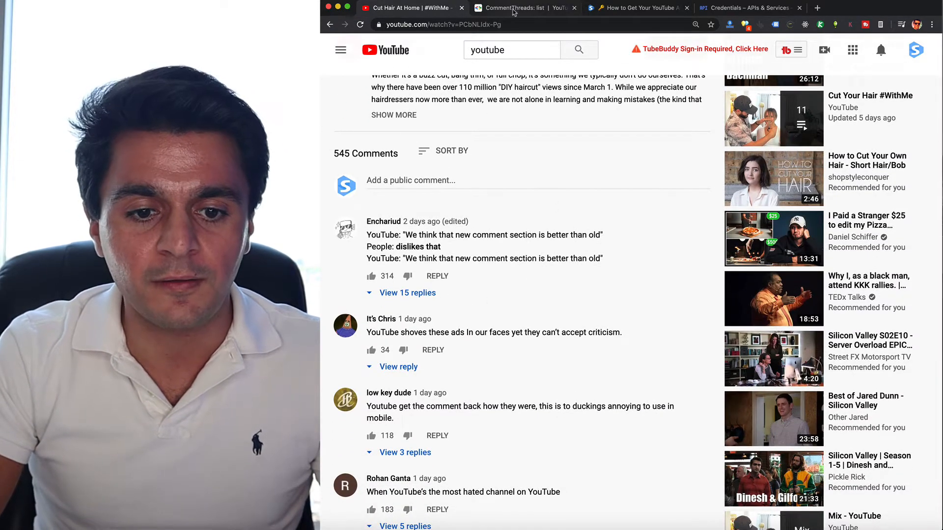
{"action": "left_click", "coordinate": [522, 7]}
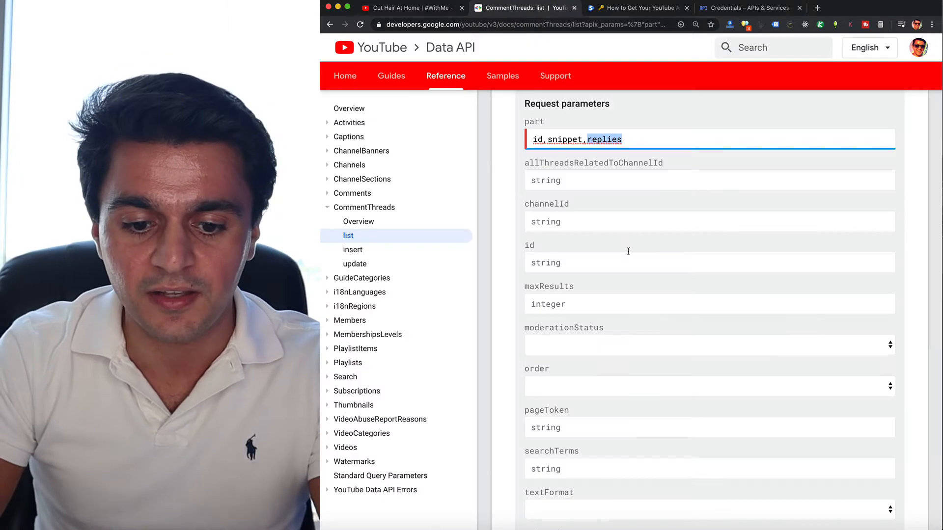
- Execute the request for video PCbNLIdx-Pg ordered by relevance, using only the API key
{"action": "scroll", "scroll_direction": "down", "scroll_amount": 3}
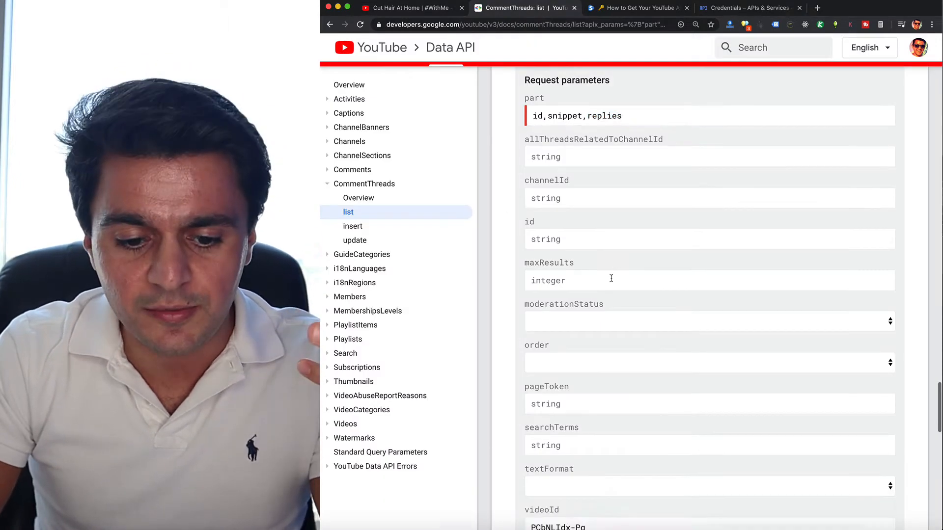
{"action": "left_click", "coordinate": [709, 361]}
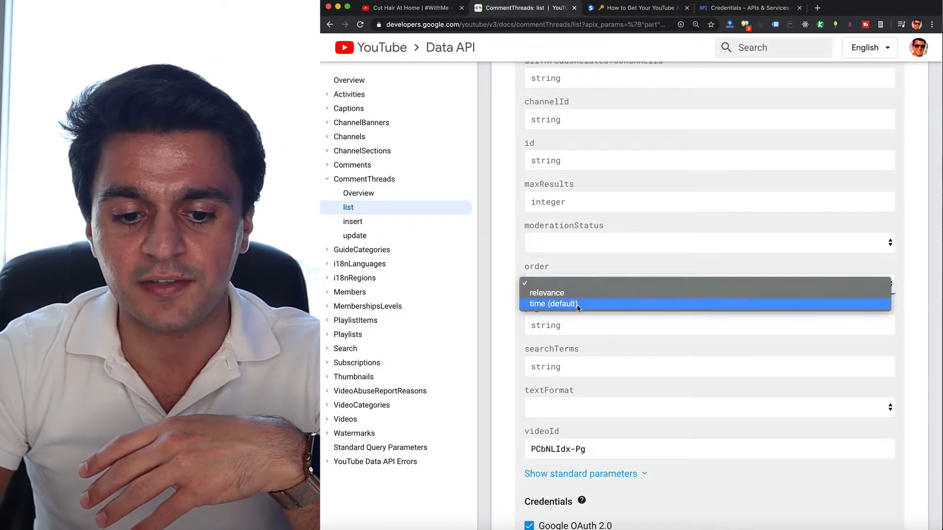
{"action": "mouse_move", "coordinate": [568, 294]}
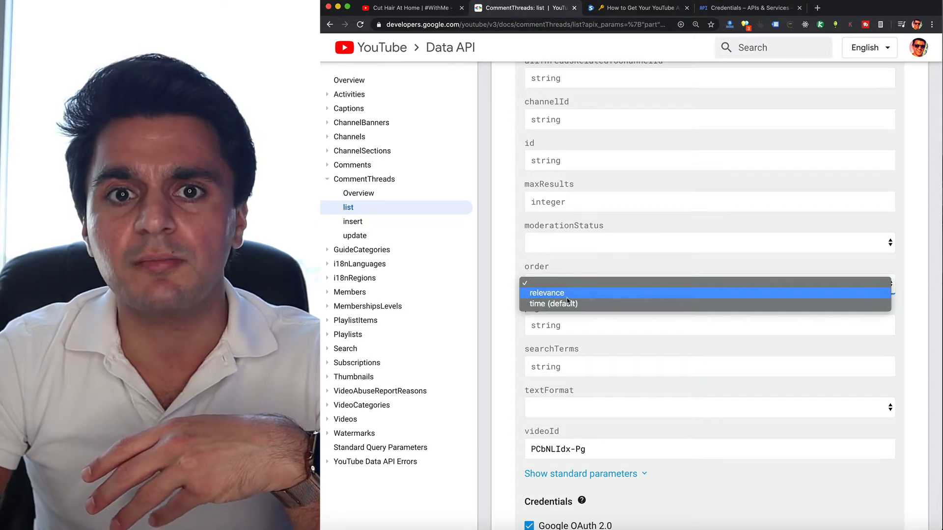
{"action": "left_click", "coordinate": [546, 292]}
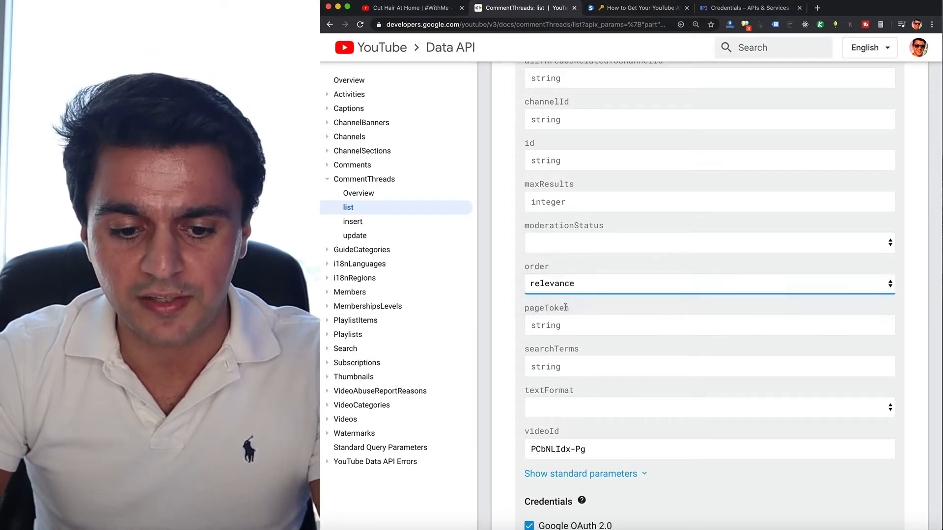
{"action": "scroll", "scroll_direction": "down", "scroll_amount": 3}
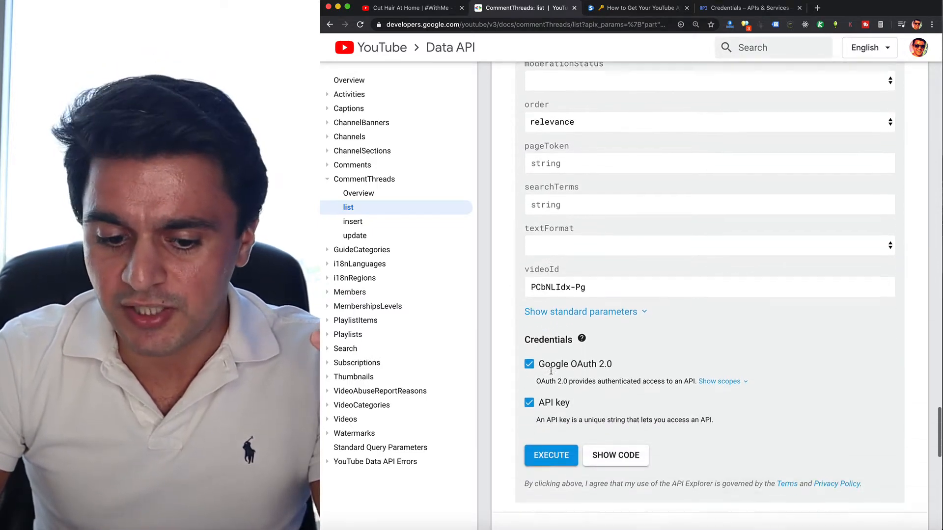
{"action": "left_click", "coordinate": [528, 363]}
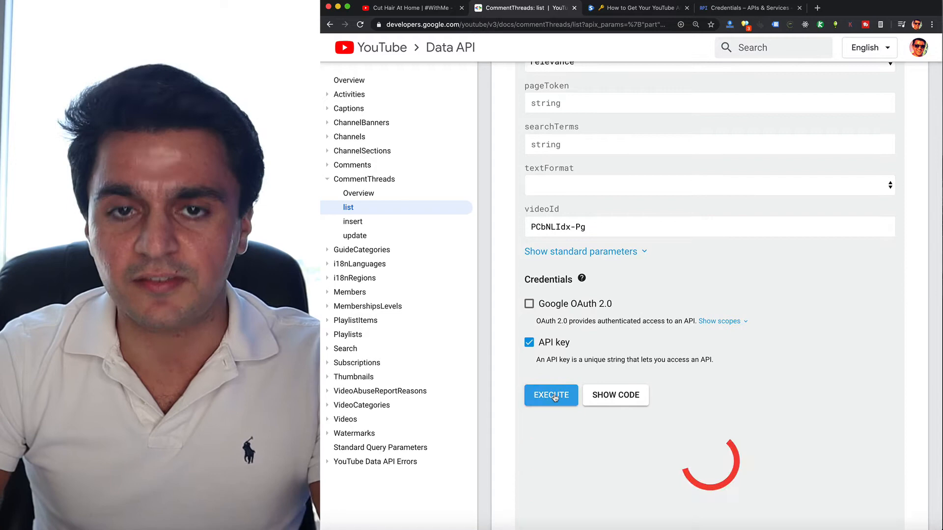
{"action": "left_click", "coordinate": [549, 395]}
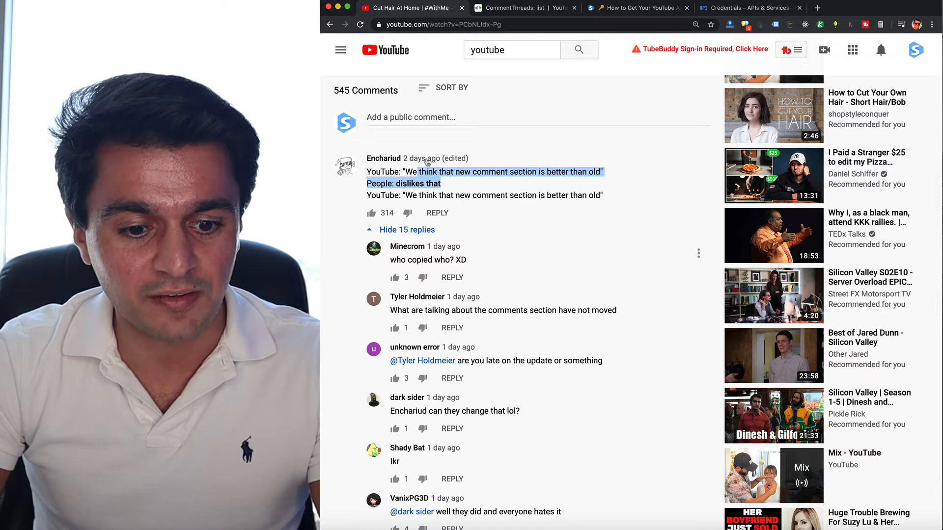
- Scroll the JSON response down to the first comment's replies
{"action": "left_click", "coordinate": [518, 8]}
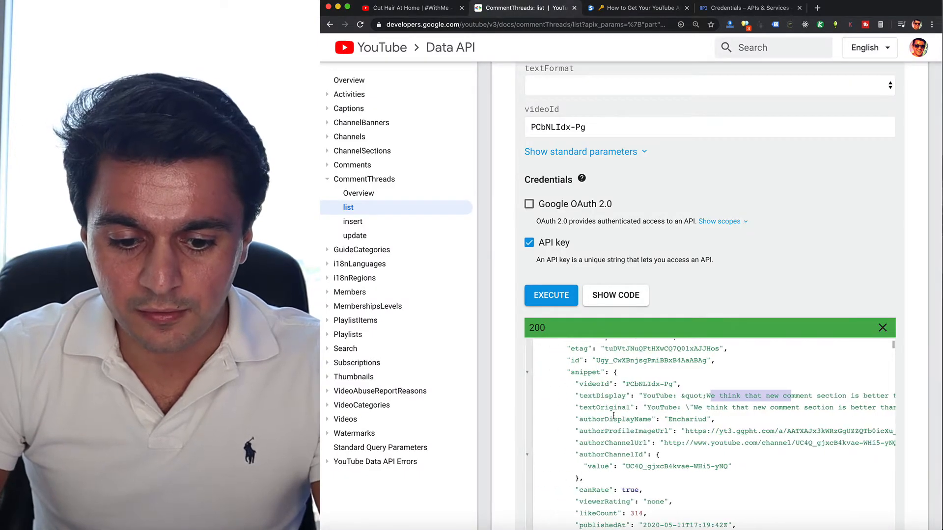
{"action": "scroll", "scroll_direction": "down", "scroll_amount": 3}
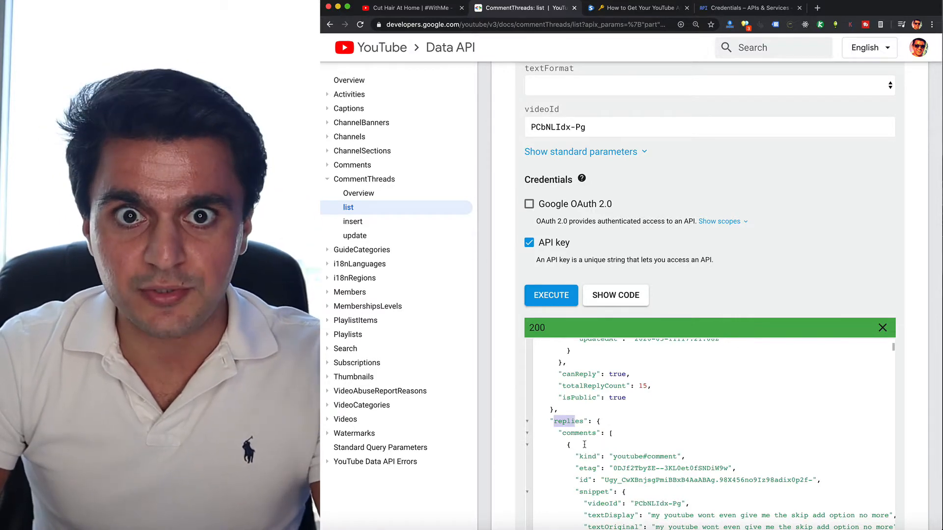
{"action": "scroll", "scroll_direction": "down", "scroll_amount": 3}
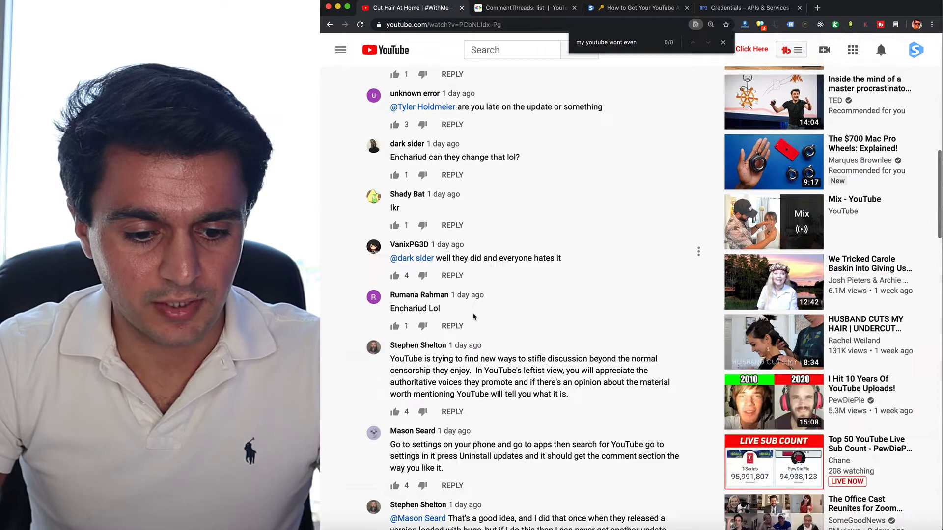
{"action": "scroll", "scroll_direction": "down", "scroll_amount": 3}
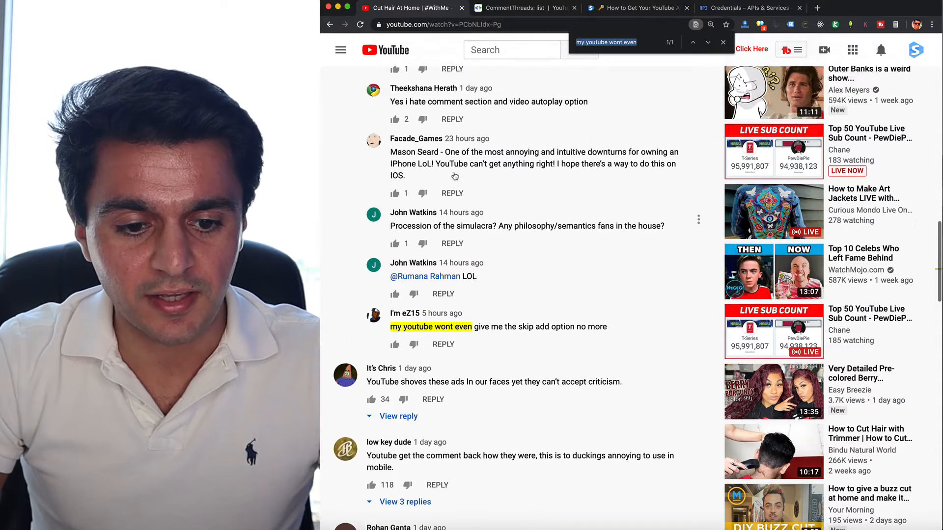
- Match the reply against the video's YouTube comments and show the request's sample code
{"action": "left_click", "coordinate": [535, 7]}
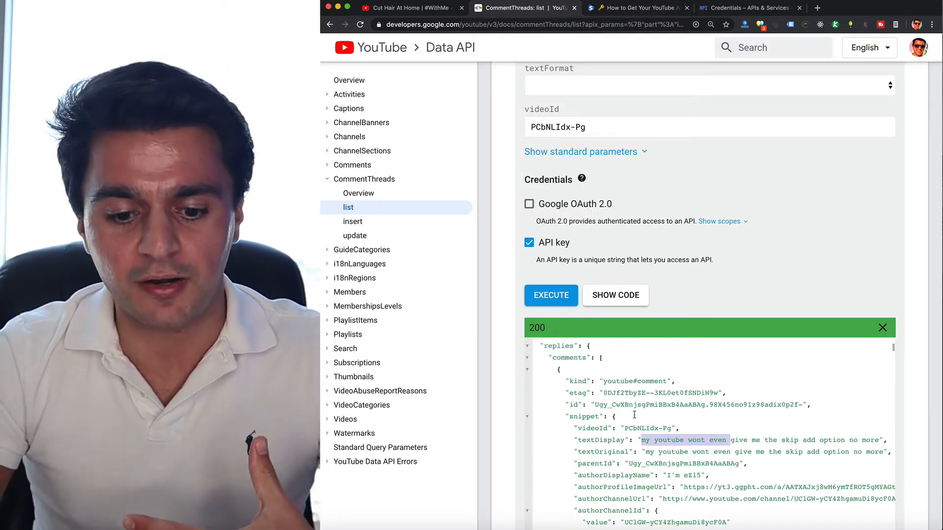
{"action": "scroll", "scroll_direction": "down", "scroll_amount": 3}
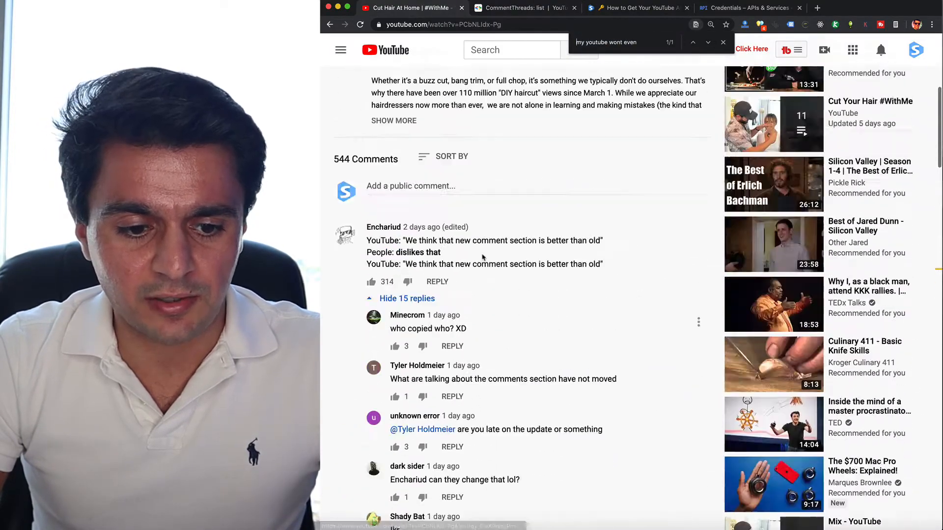
{"action": "scroll", "scroll_direction": "down", "scroll_amount": 3}
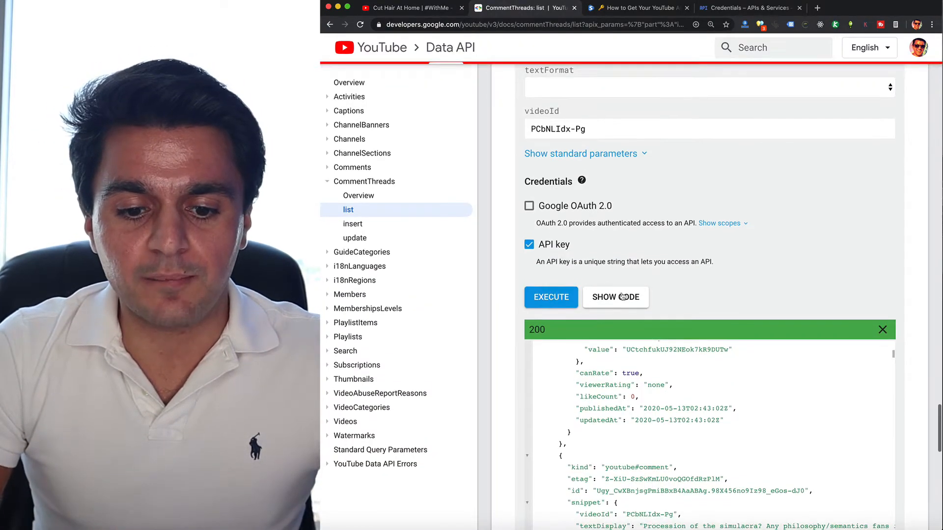
{"action": "left_click", "coordinate": [615, 297]}
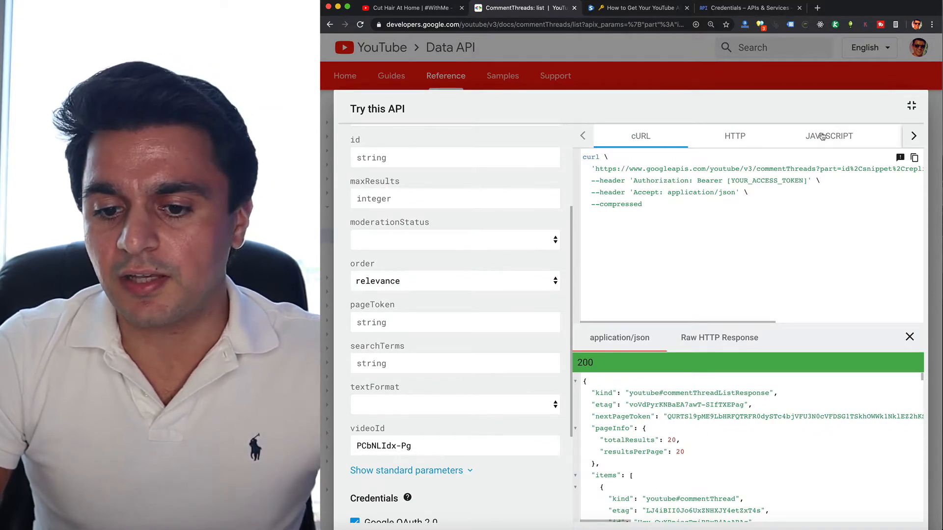
- Review the JavaScript and Python samples, then move on to Stevesie's YouTube comments tool
{"action": "left_click", "coordinate": [829, 136]}
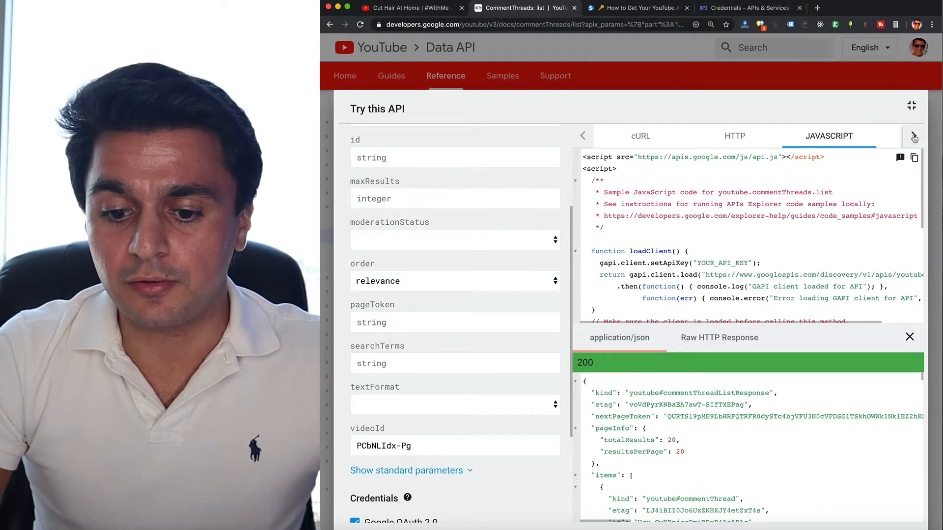
{"action": "left_click", "coordinate": [913, 138]}
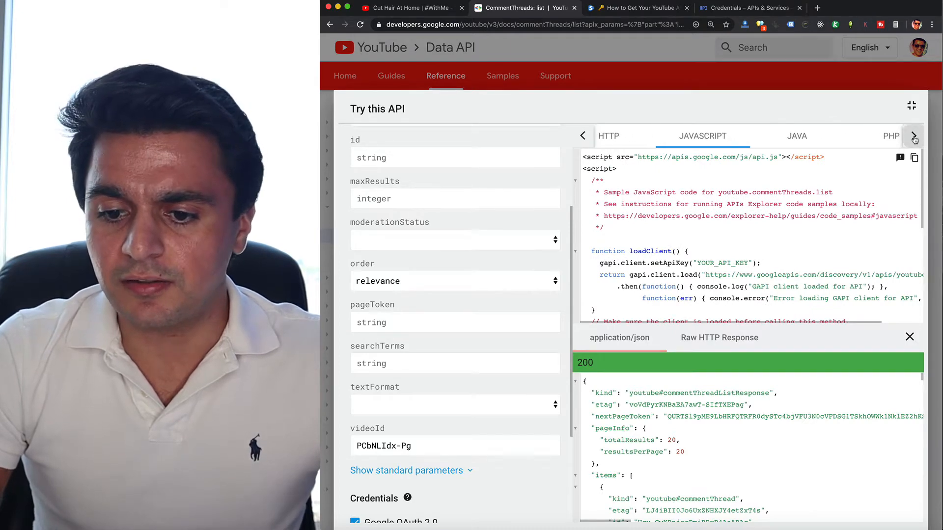
{"action": "left_click", "coordinate": [914, 137]}
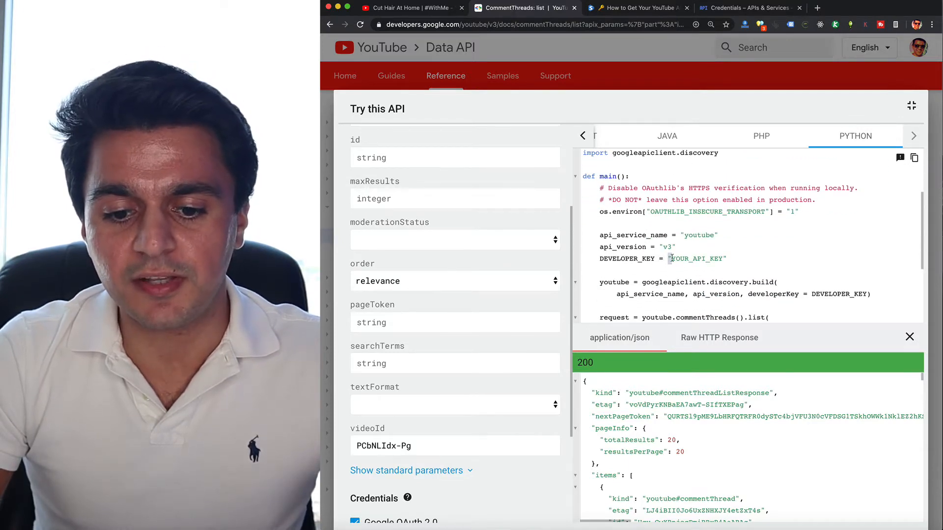
{"action": "left_click", "coordinate": [748, 8]}
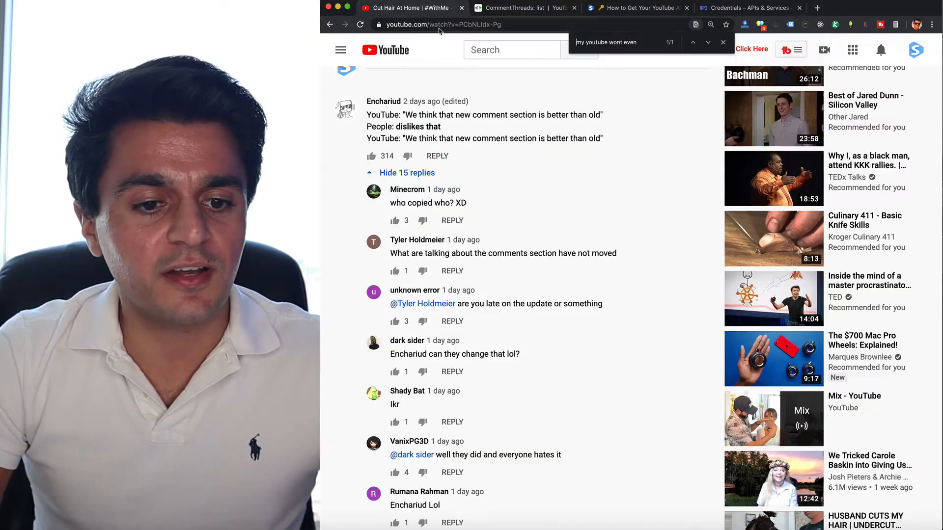
{"action": "left_click", "coordinate": [530, 8]}
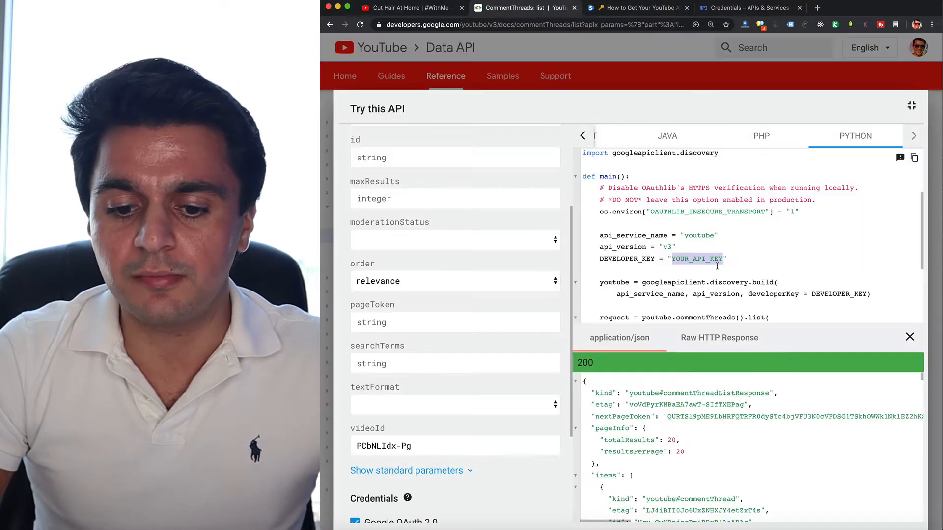
{"action": "scroll", "scroll_direction": "down", "scroll_amount": 3}
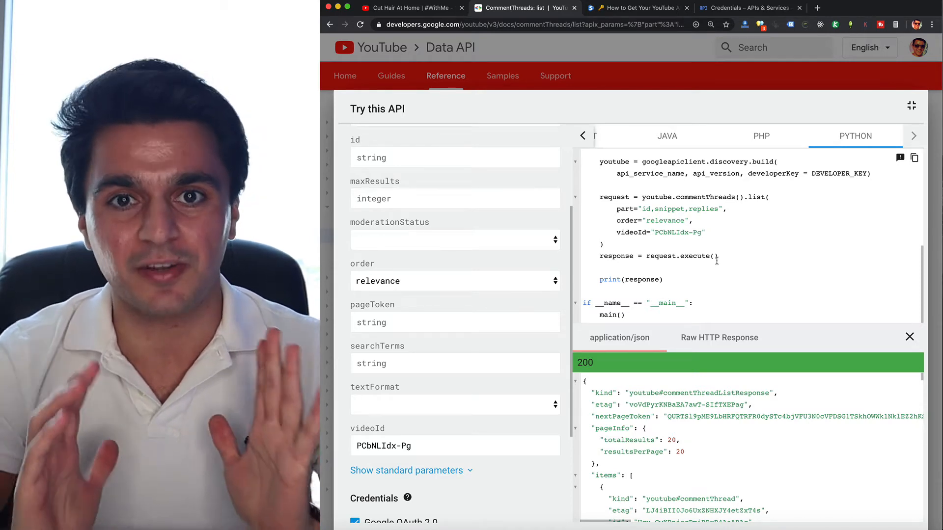
{"action": "left_click", "coordinate": [638, 8]}
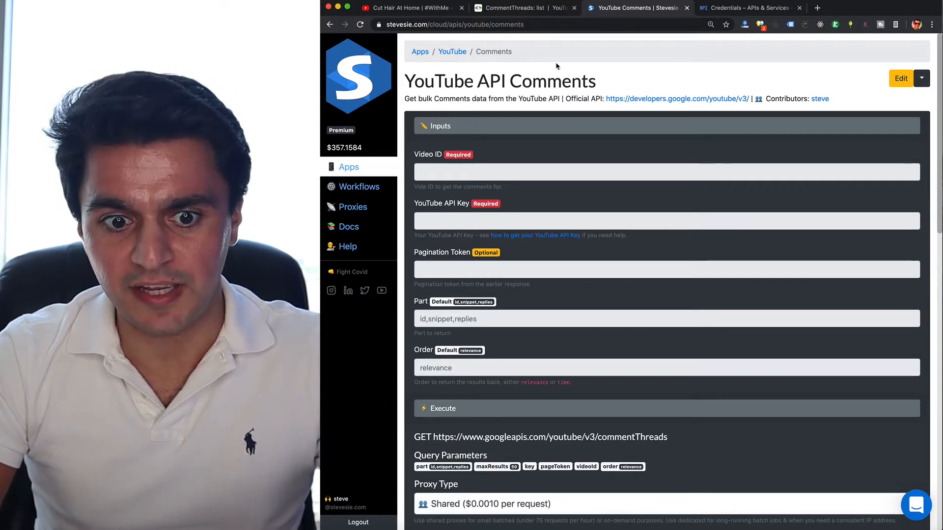
- Compare the tool inputs with the API docs, then fetch API key 1 from Cloud Console Credentials for the YouTube API Key field
{"action": "left_click", "coordinate": [527, 8]}
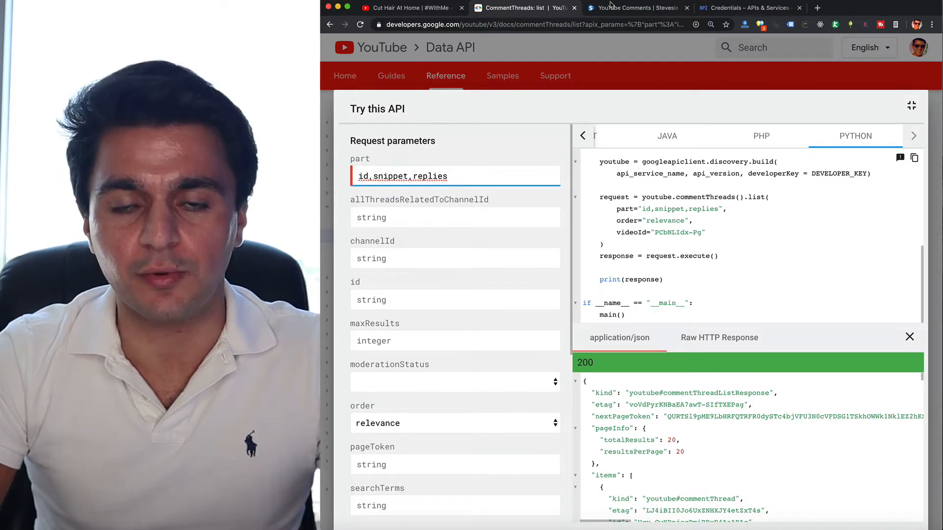
{"action": "left_click", "coordinate": [636, 8]}
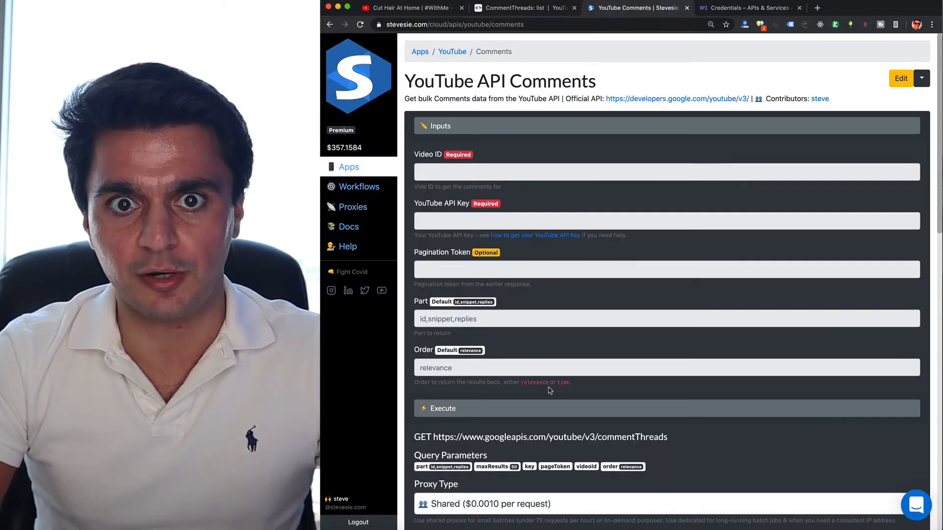
{"action": "mouse_move", "coordinate": [527, 191]}
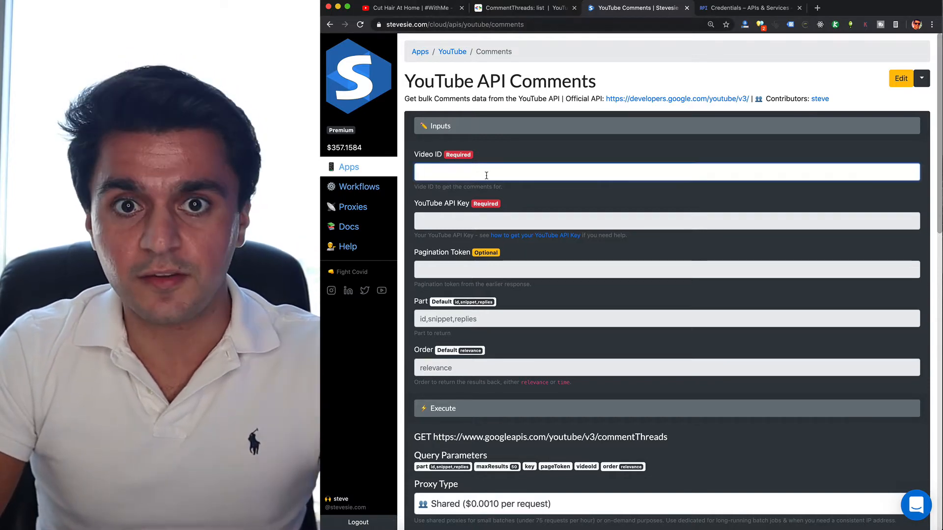
{"action": "left_click", "coordinate": [747, 8]}
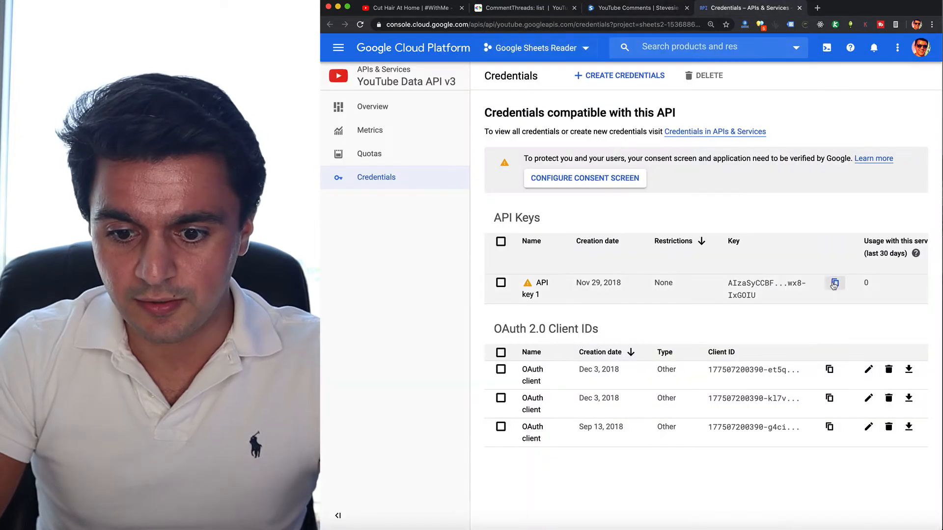
{"action": "left_click", "coordinate": [635, 8]}
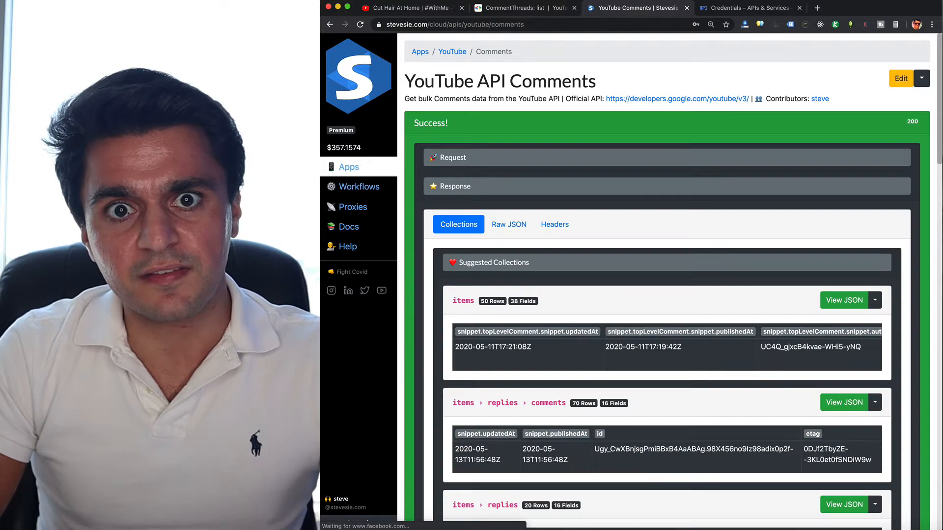
- Check the response in Raw JSON, browse the items collection's comment columns, and reveal its download options
{"action": "left_click", "coordinate": [509, 224]}
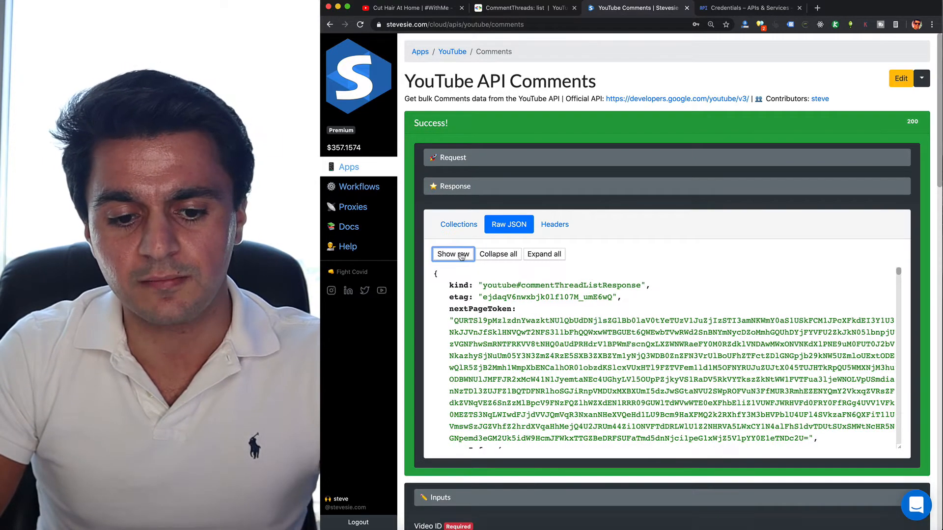
{"action": "left_click", "coordinate": [457, 224]}
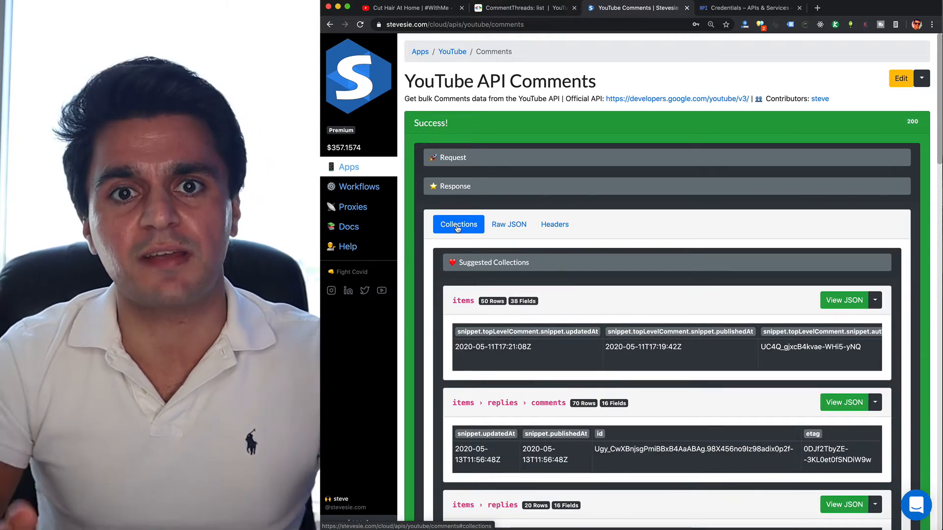
{"action": "scroll", "scroll_direction": "down", "scroll_amount": 3}
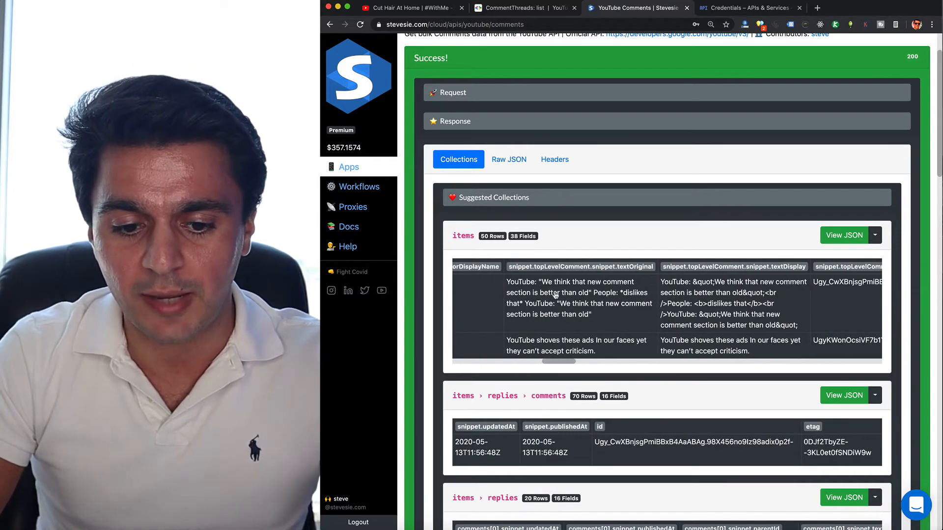
{"action": "scroll", "scroll_direction": "down", "scroll_amount": 3}
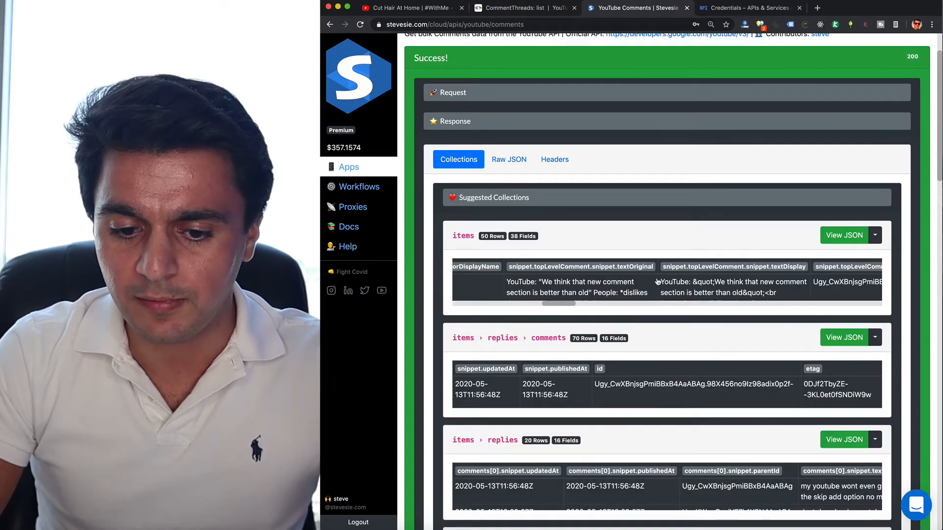
{"action": "left_click", "coordinate": [874, 236]}
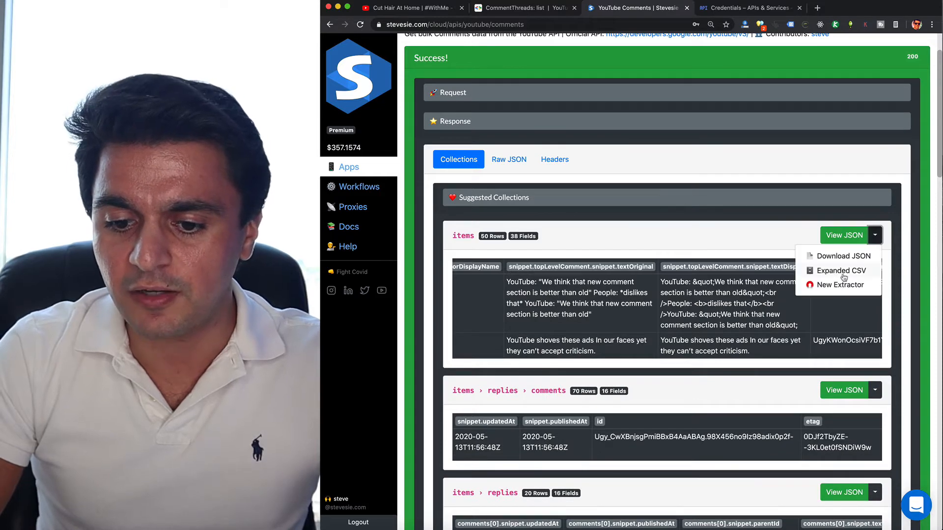
- Download the items collection as Expanded CSV and inspect comment display text in column I in Excel
{"action": "left_click", "coordinate": [841, 271]}
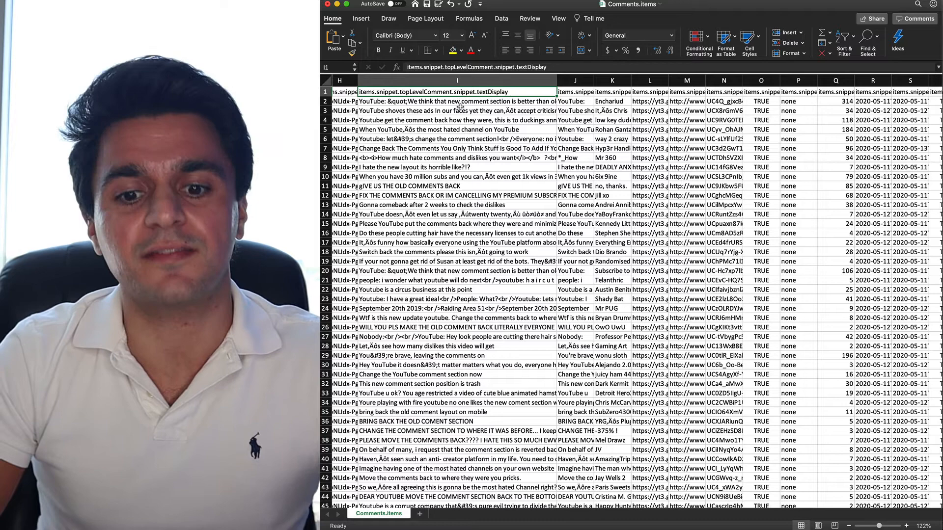
{"action": "left_click", "coordinate": [457, 110]}
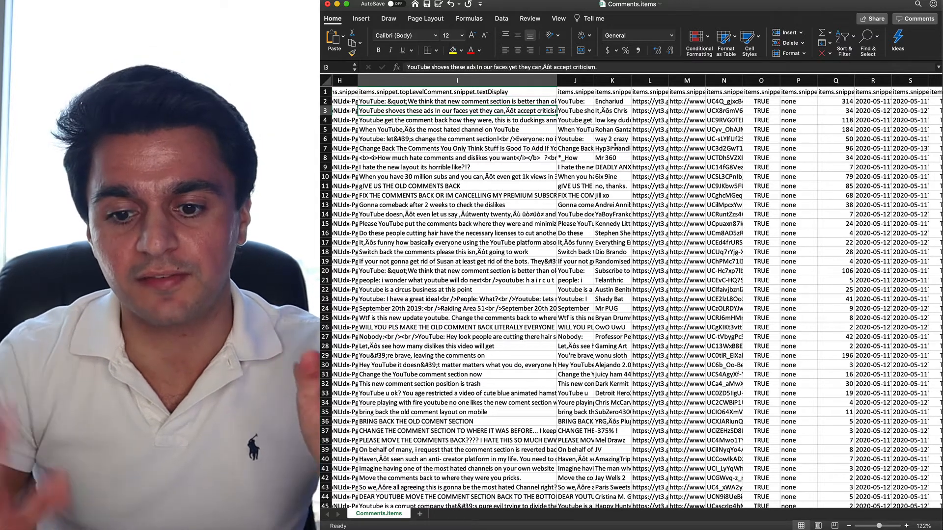
{"action": "left_click", "coordinate": [834, 93]}
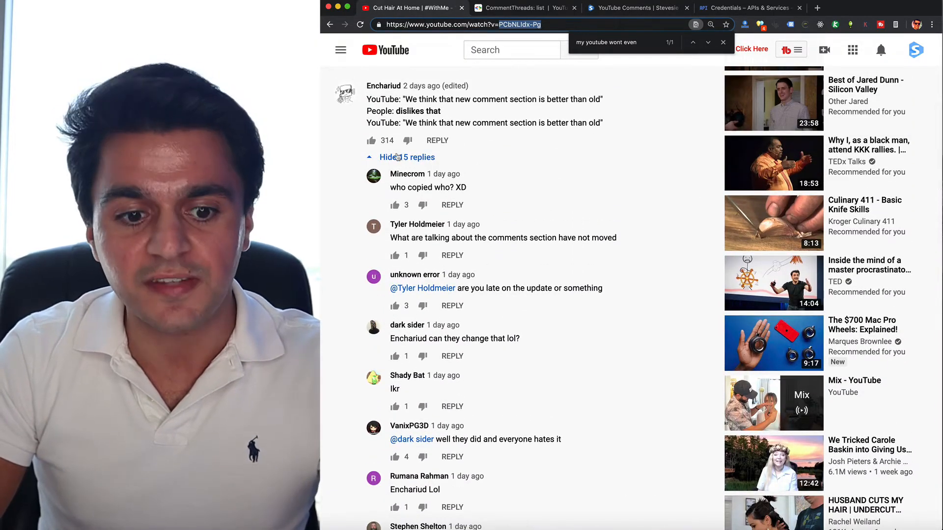
- Download the items › replies › comments collection from Stevesie as an Expanded CSV
{"action": "scroll", "scroll_direction": "down", "scroll_amount": 3}
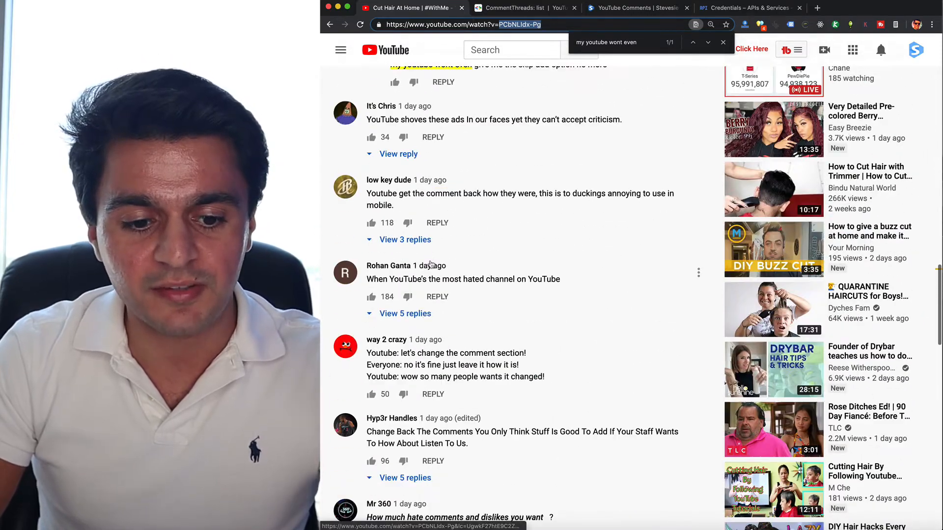
{"action": "scroll", "scroll_direction": "down", "scroll_amount": 3}
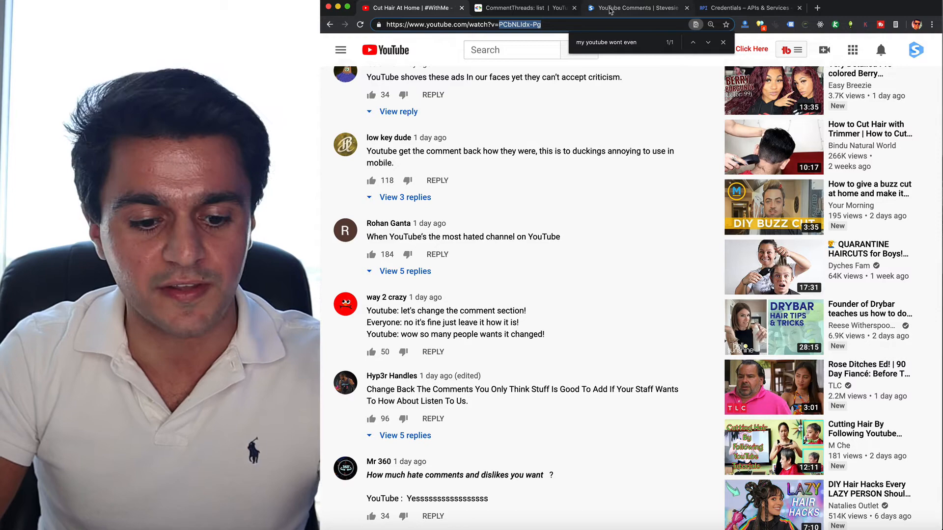
{"action": "left_click", "coordinate": [635, 8]}
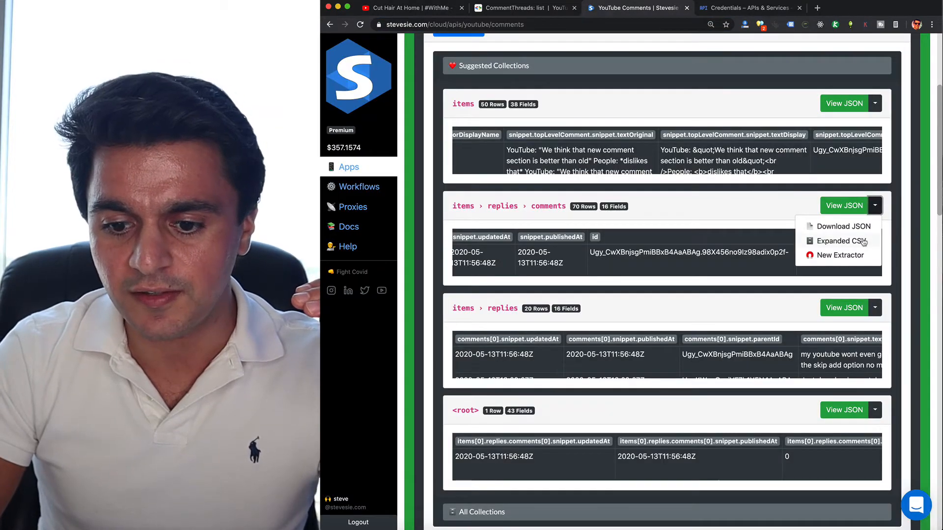
{"action": "left_click", "coordinate": [839, 241]}
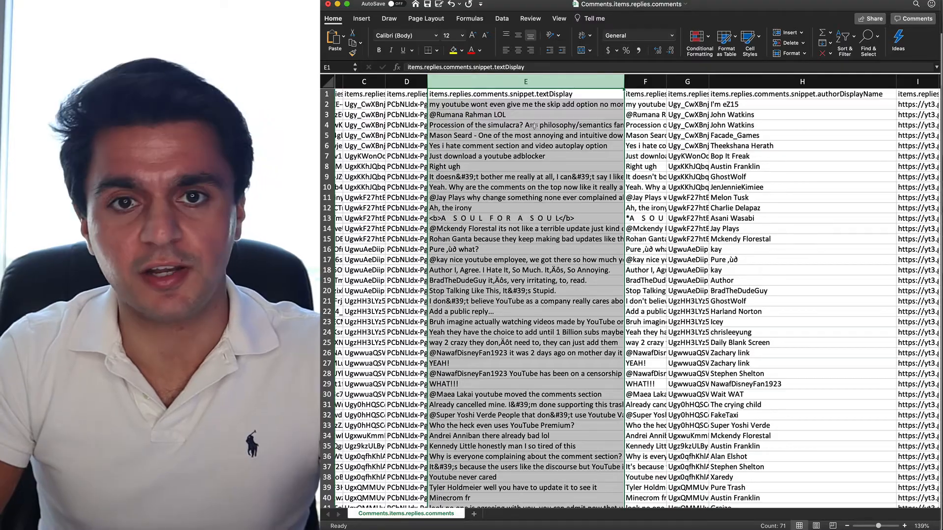
- Scroll across the replies CSV in Excel to see each reply beside its parent comment's text and author
{"action": "scroll", "scroll_direction": "right", "scroll_amount": 3}
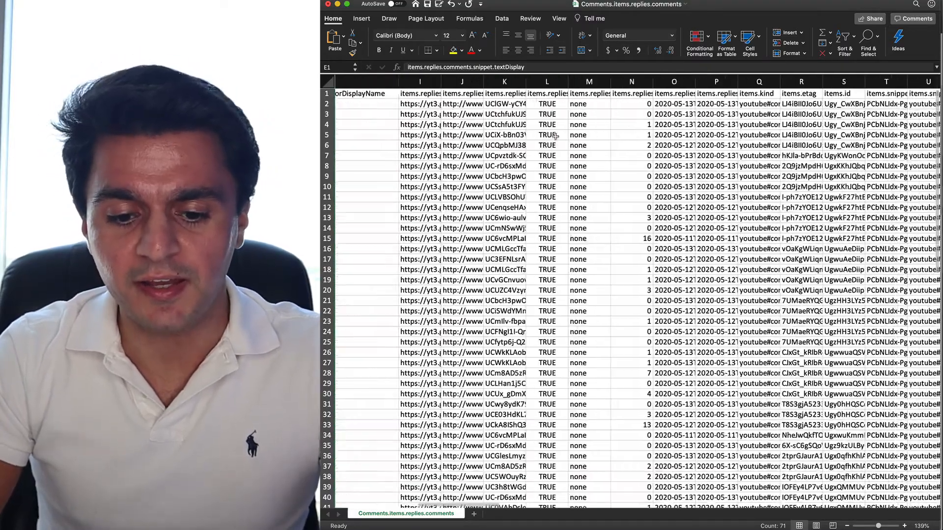
{"action": "scroll", "scroll_direction": "right", "scroll_amount": 3}
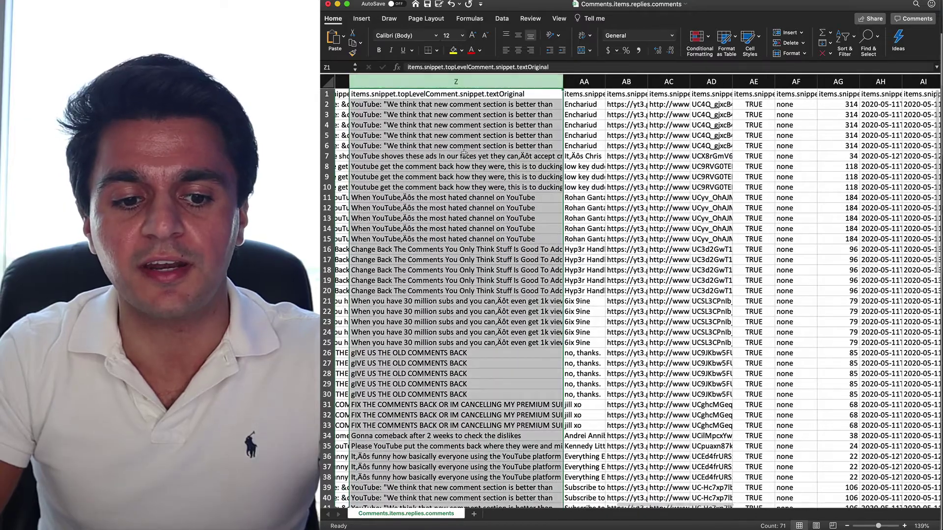
{"action": "scroll", "scroll_direction": "left", "scroll_amount": 3}
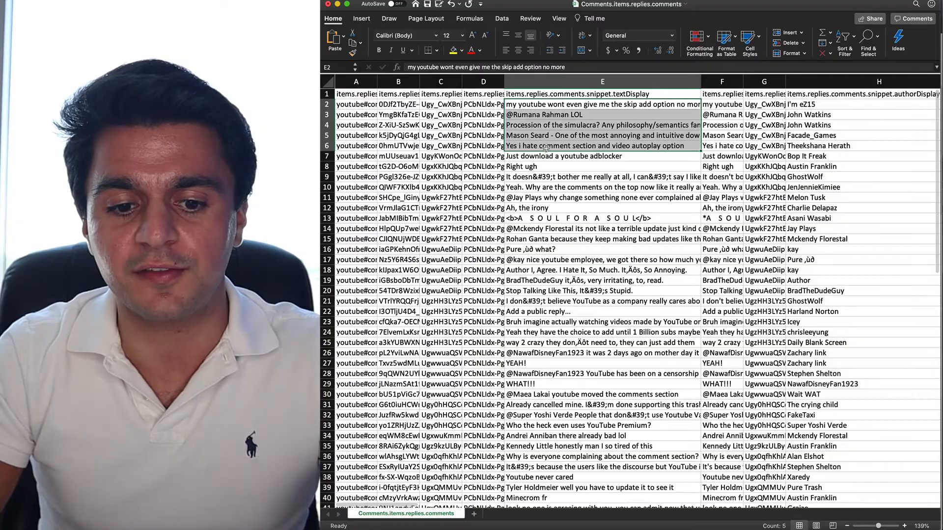
{"action": "scroll", "scroll_direction": "right", "scroll_amount": 3}
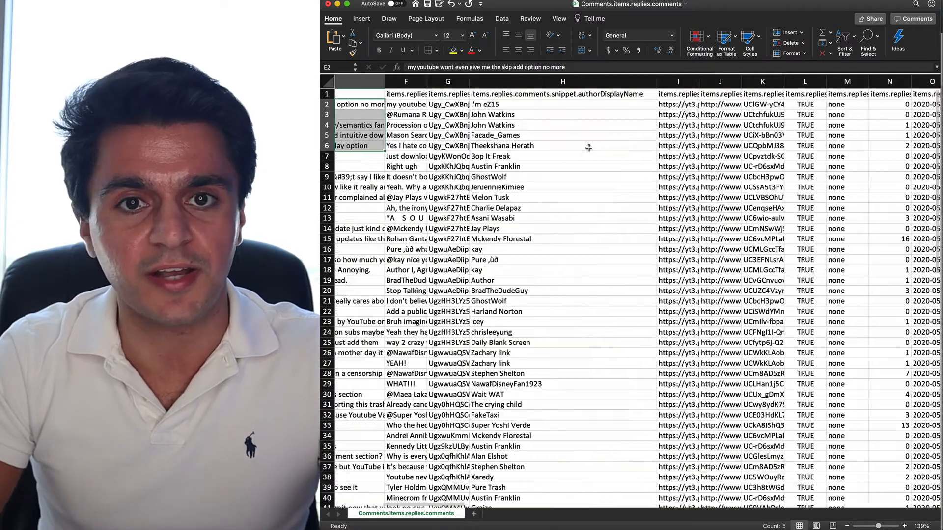
{"action": "scroll", "scroll_direction": "right", "scroll_amount": 3}
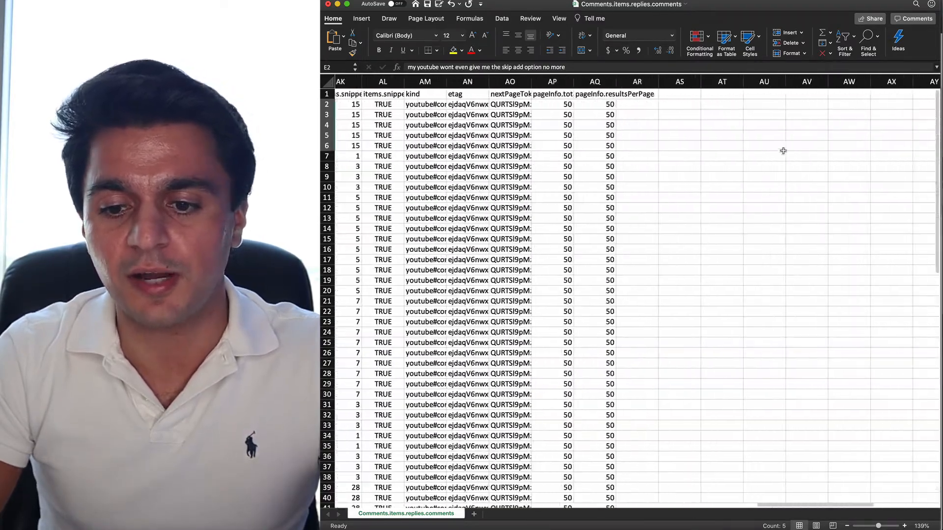
{"action": "scroll", "scroll_direction": "left", "scroll_amount": 3}
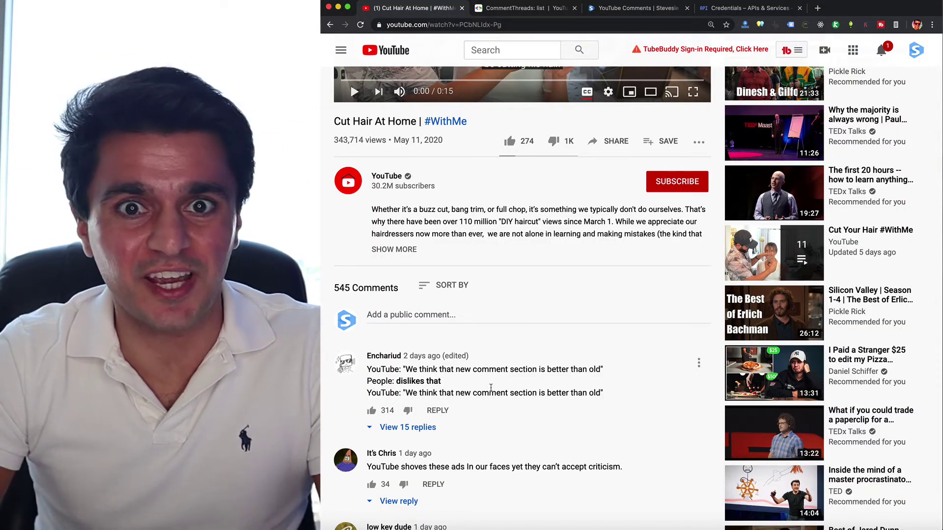
- Enter the response's nextPageToken as pageToken in the API explorer, then return to the Stevesie comments endpoint
{"action": "scroll", "scroll_direction": "down", "scroll_amount": 3}
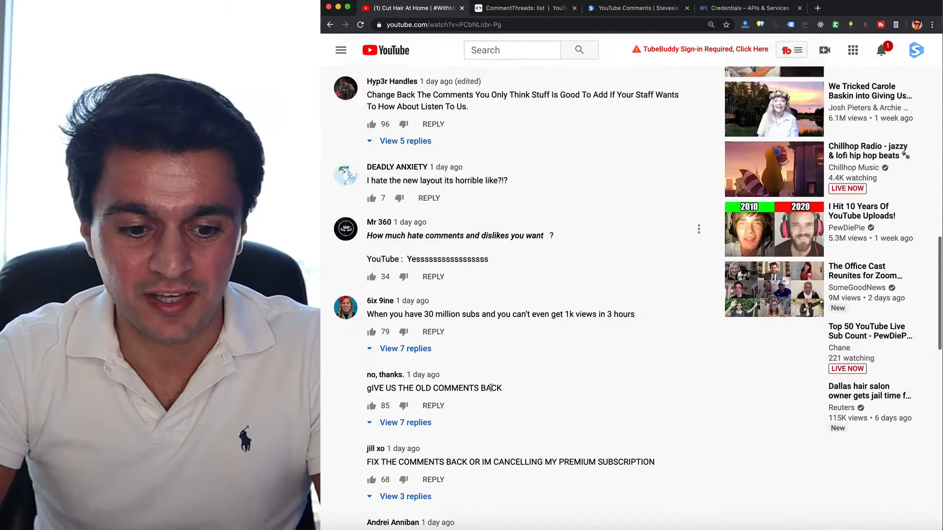
{"action": "scroll", "scroll_direction": "down", "scroll_amount": 3}
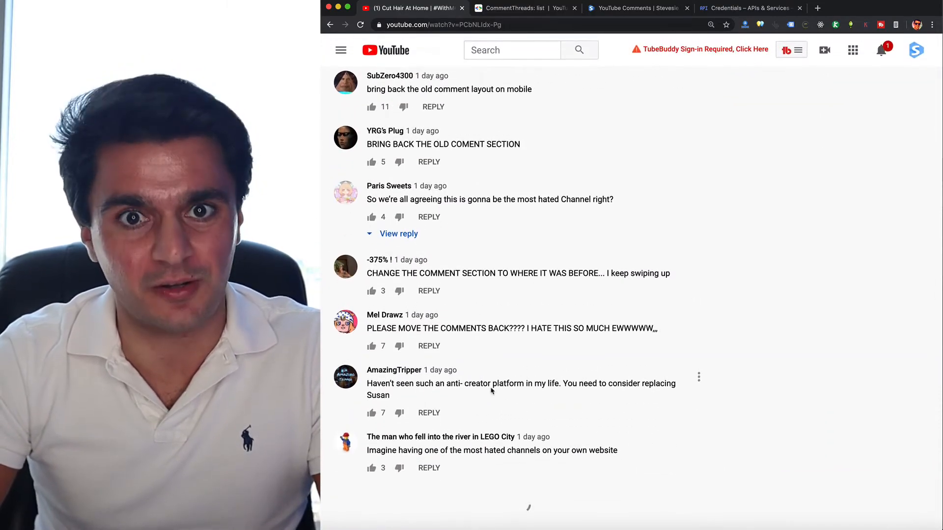
{"action": "left_click", "coordinate": [525, 8]}
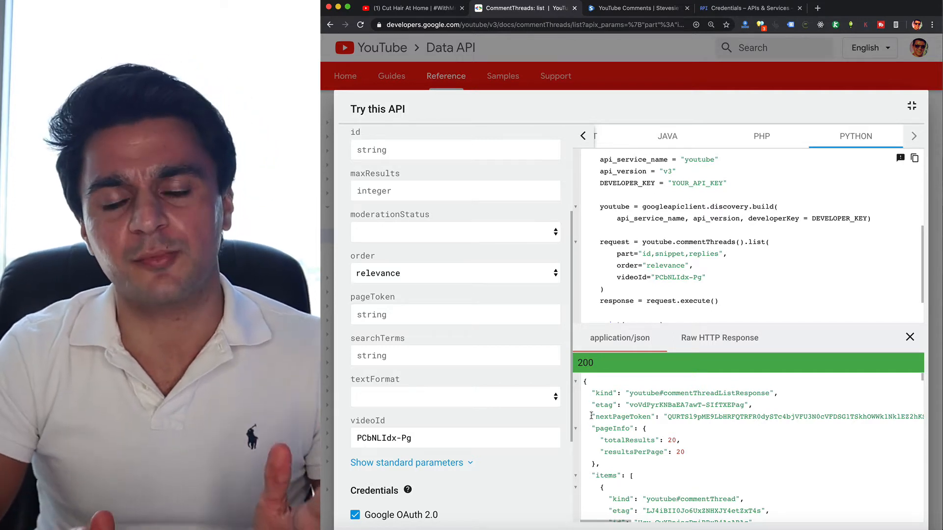
{"action": "double_click", "coordinate": [624, 417]}
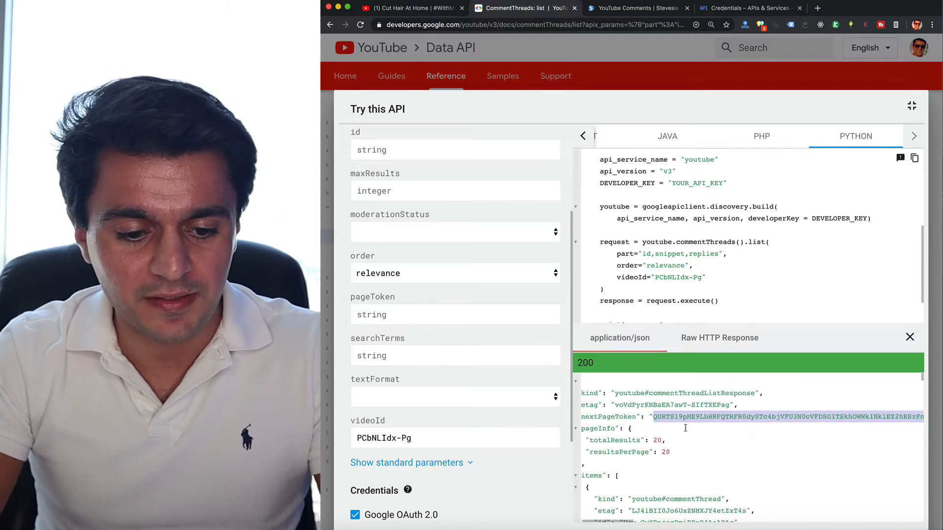
{"action": "type", "text": "OWI0VkVOdkJMpDMzajZRQlZXNmszVmI1MEZ3djJF"}
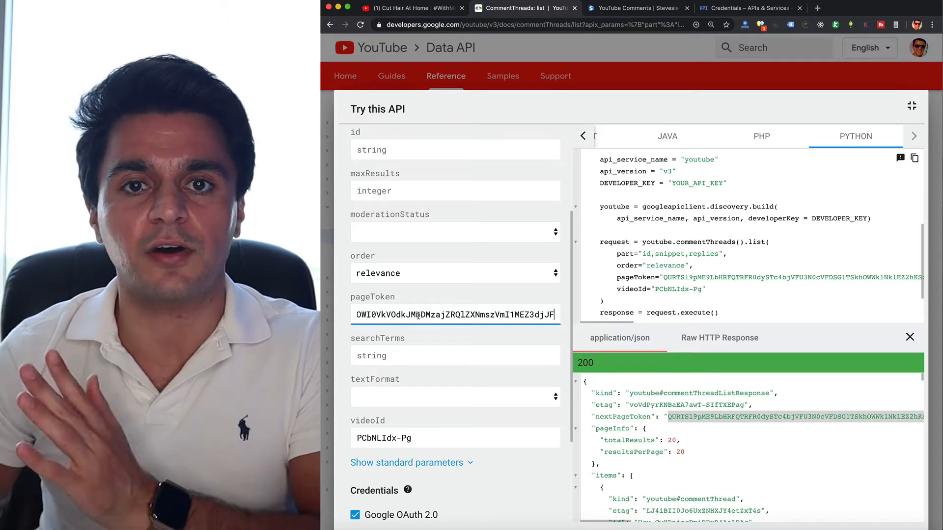
{"action": "left_click", "coordinate": [634, 8]}
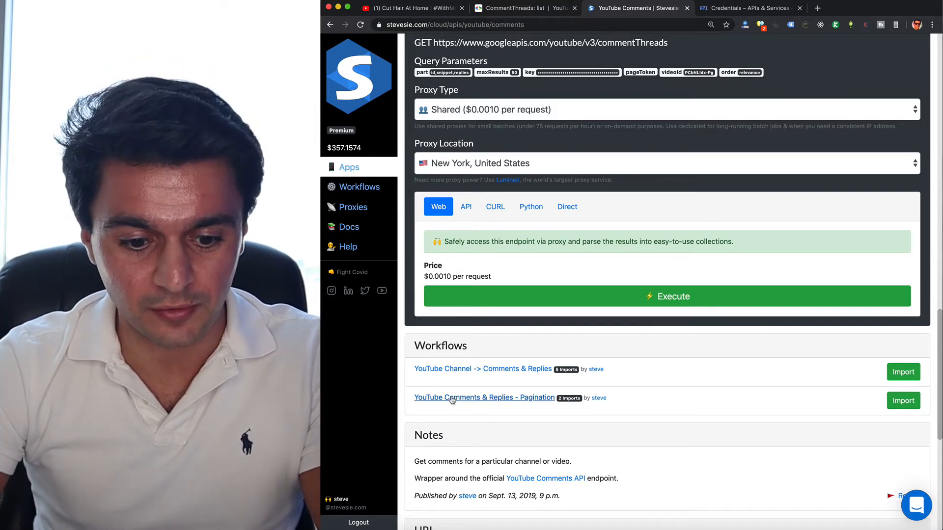
- Import the YouTube Comments & Replies - Pagination workflow and save the video ID as its input
{"action": "left_click", "coordinate": [481, 397]}
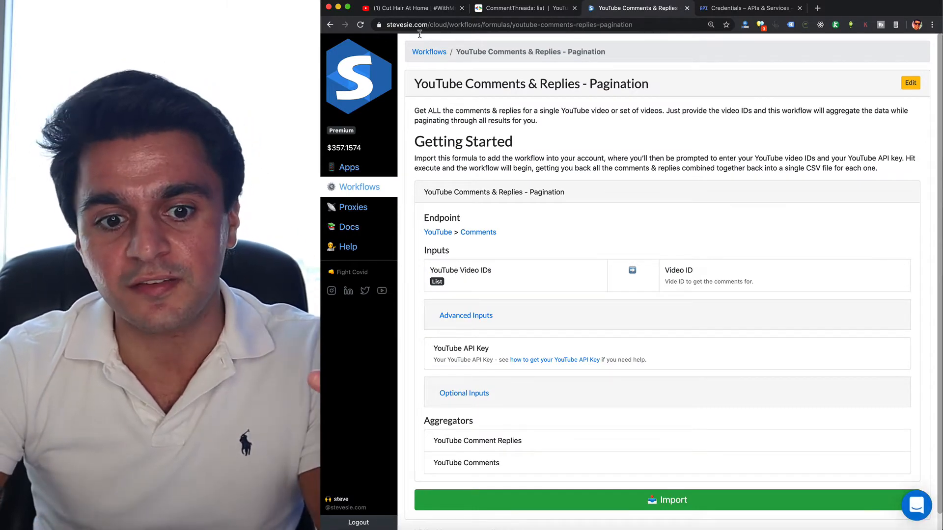
{"action": "left_click", "coordinate": [465, 315]}
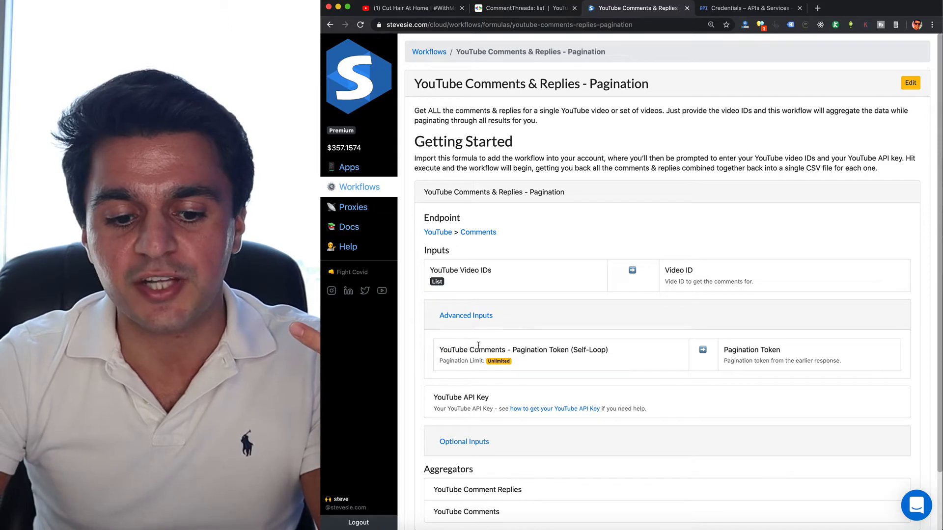
{"action": "scroll", "scroll_direction": "down", "scroll_amount": 3}
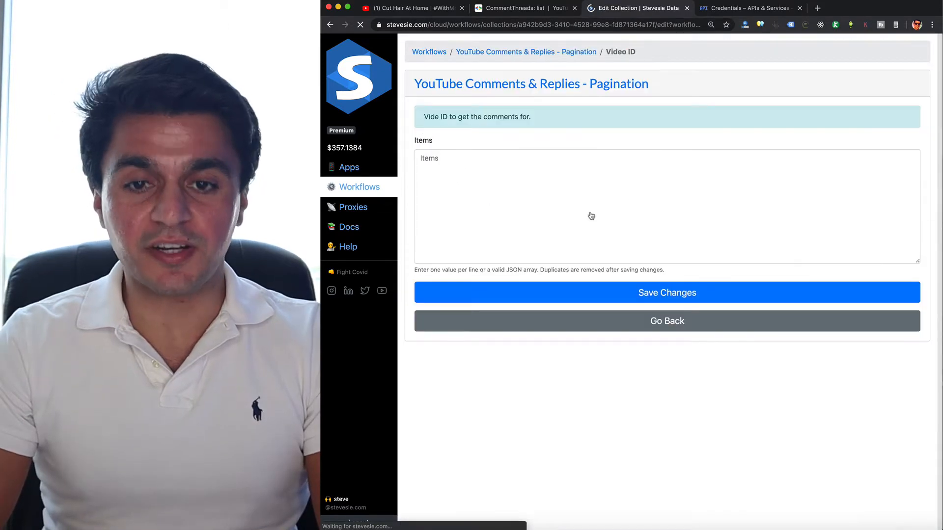
{"action": "left_click", "coordinate": [589, 210]}
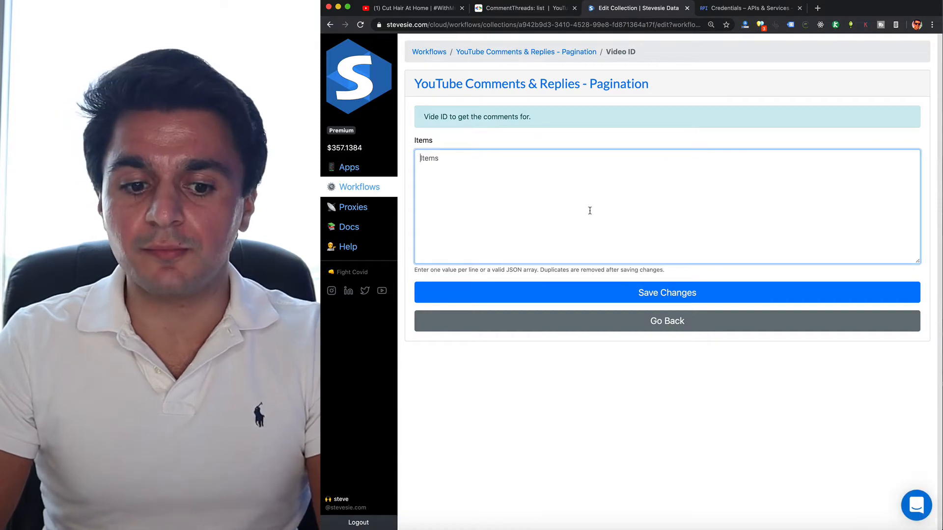
{"action": "left_click", "coordinate": [667, 293]}
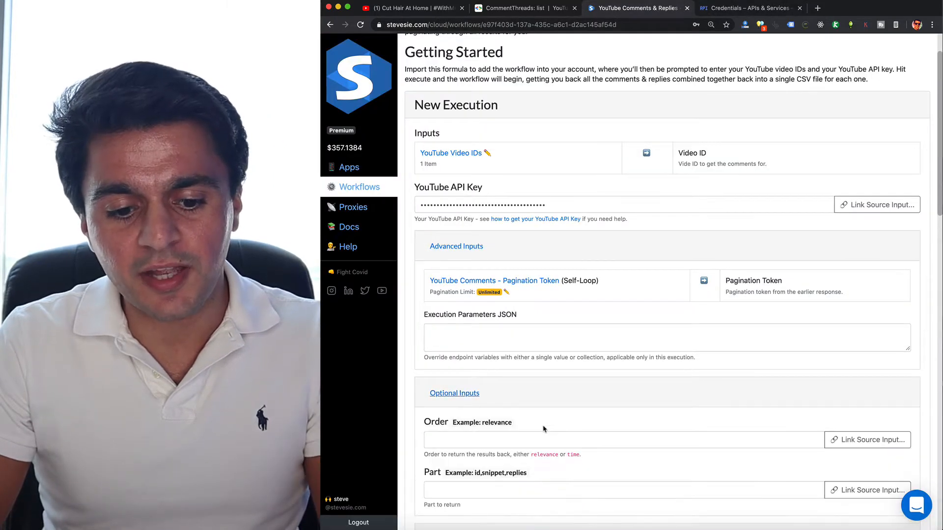
- Set the workflow's Order field to time, checking the ordering options in the API explorer
{"action": "scroll", "scroll_direction": "down", "scroll_amount": 3}
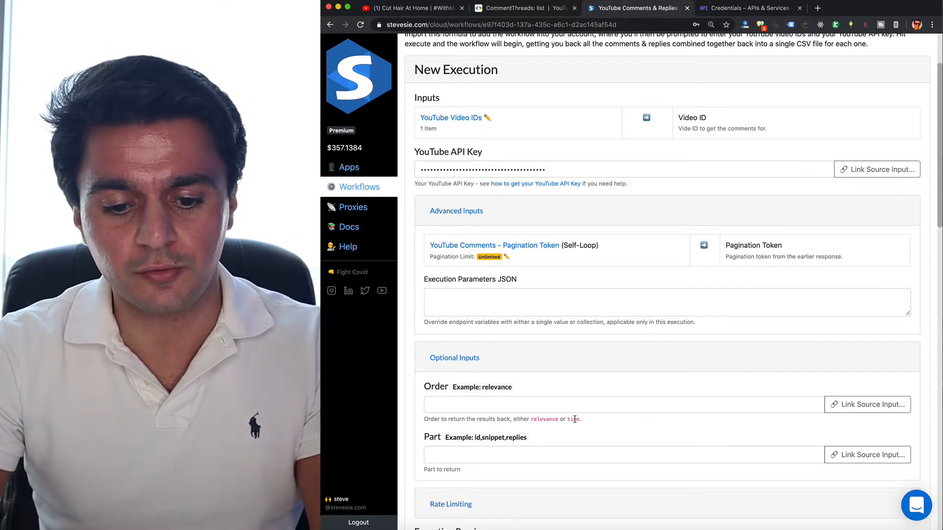
{"action": "type", "text": "time"}
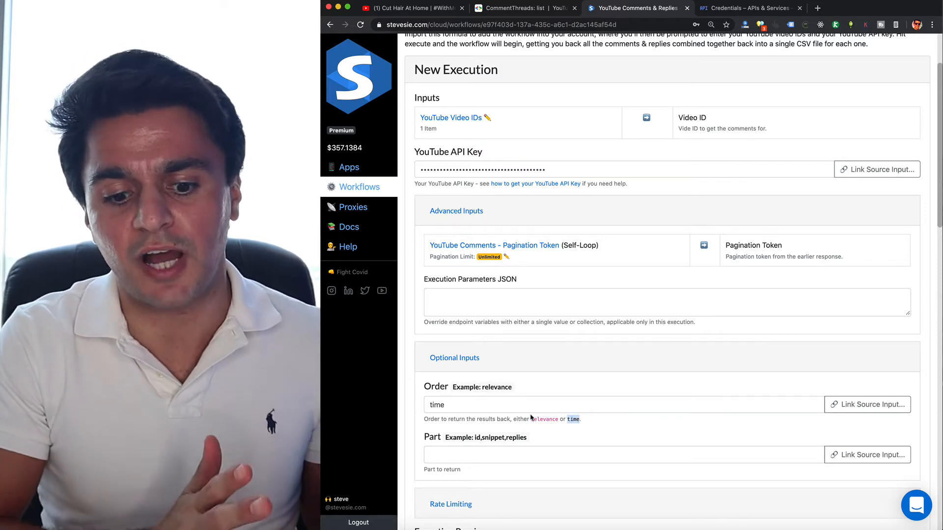
{"action": "mouse_move", "coordinate": [500, 426]}
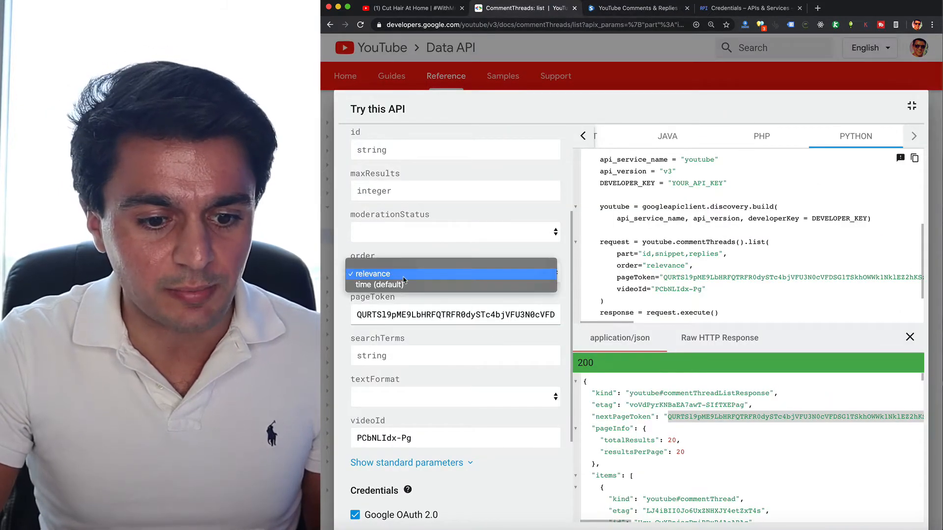
{"action": "left_click", "coordinate": [373, 274]}
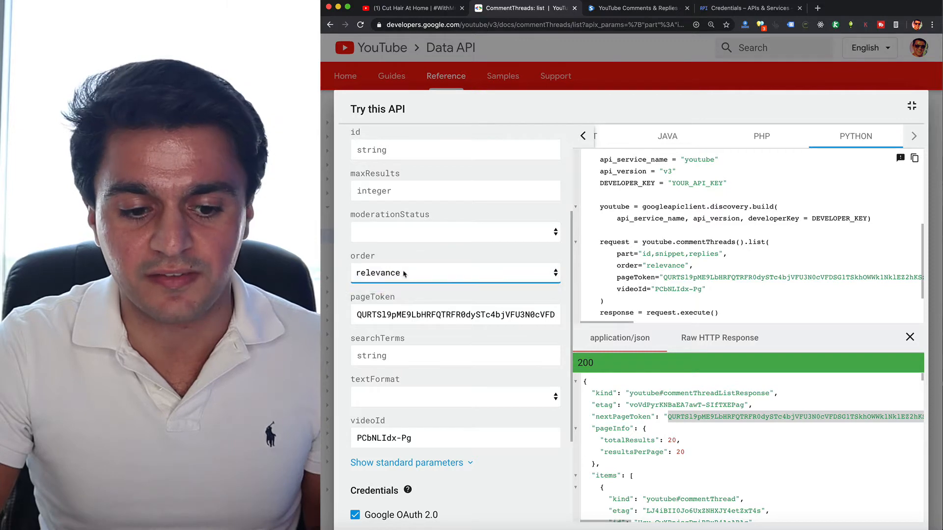
{"action": "left_click", "coordinate": [637, 8]}
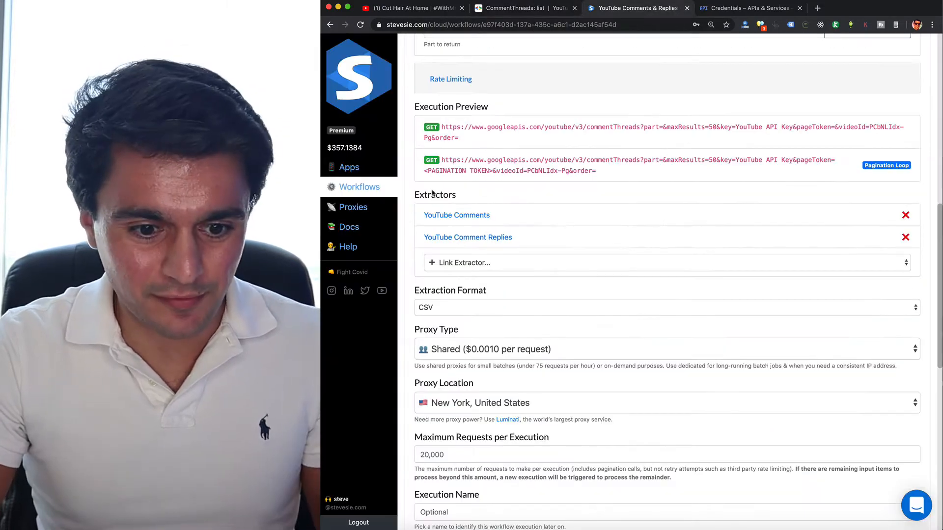
- Execute the pagination workflow so it starts fetching the video's comment pages
{"action": "scroll", "scroll_direction": "down", "scroll_amount": 3}
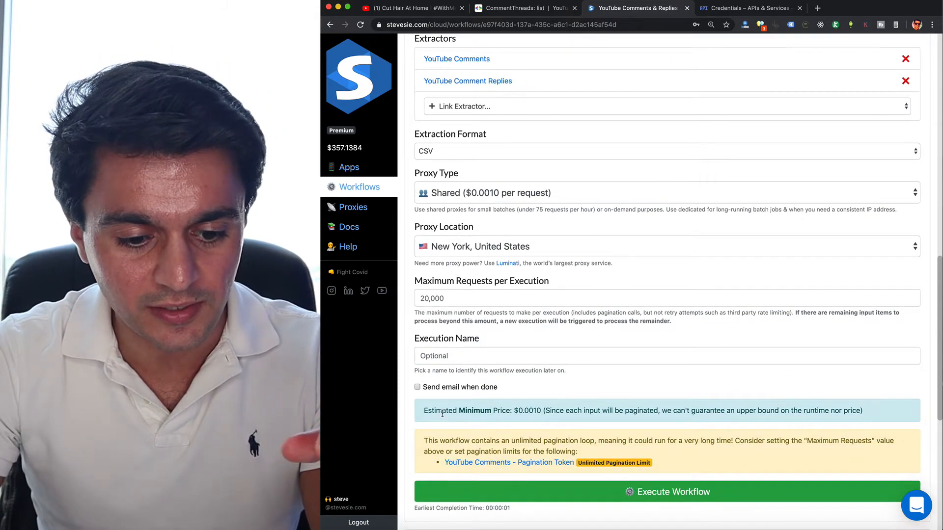
{"action": "left_click", "coordinate": [667, 492]}
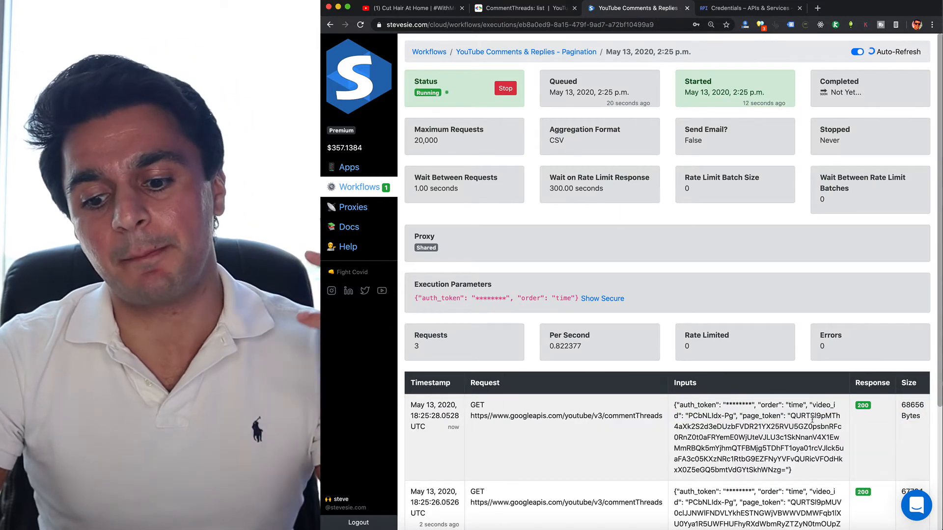
{"action": "scroll", "scroll_direction": "down", "scroll_amount": 3}
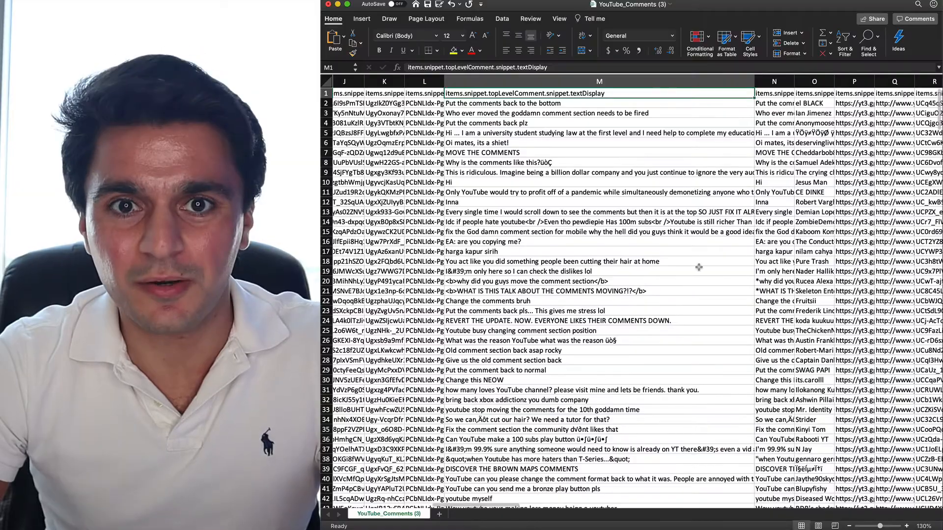
{"action": "scroll", "scroll_direction": "down", "scroll_amount": 3}
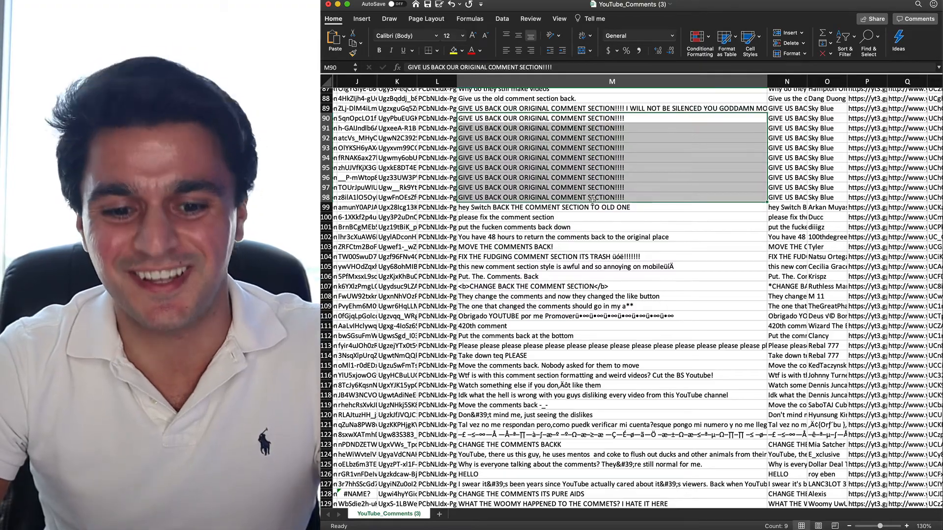
{"action": "scroll", "scroll_direction": "down", "scroll_amount": 3}
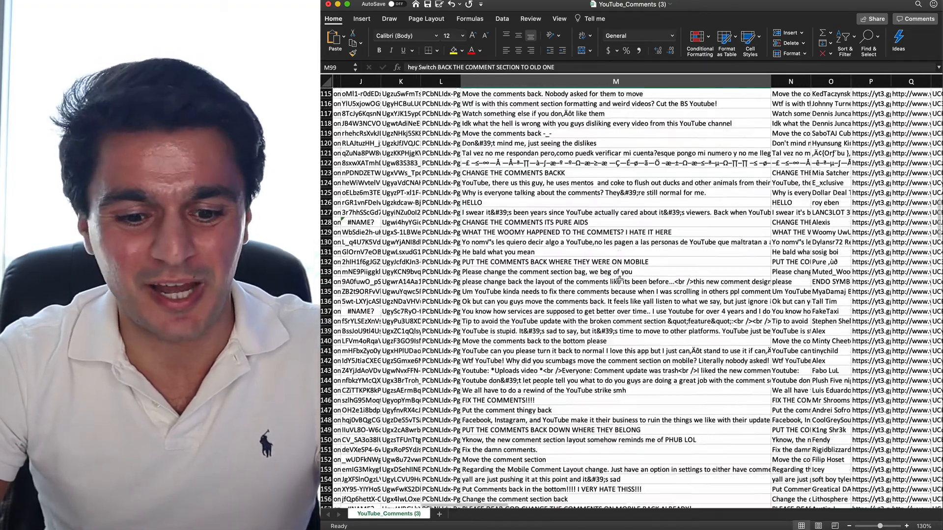
{"action": "scroll", "scroll_direction": "down", "scroll_amount": 3}
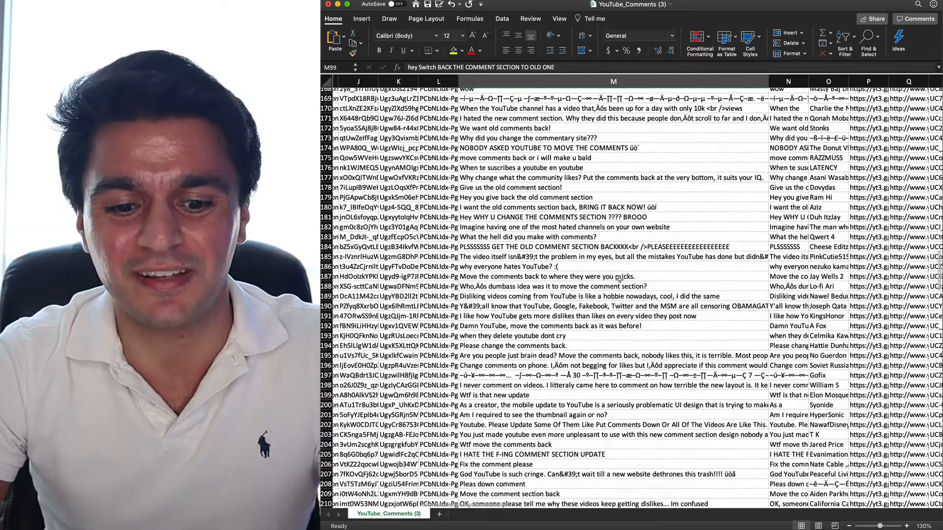
{"action": "scroll", "scroll_direction": "down", "scroll_amount": 3}
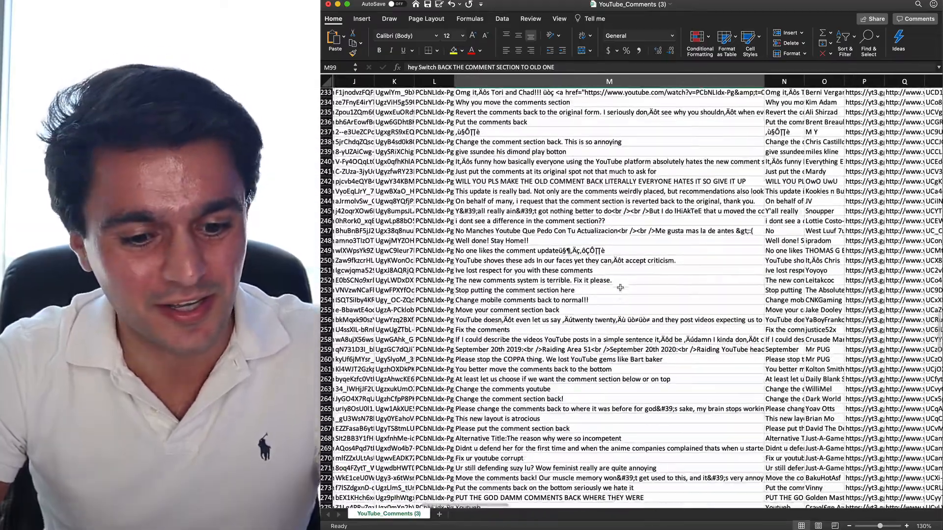
{"action": "scroll", "scroll_direction": "down", "scroll_amount": 3}
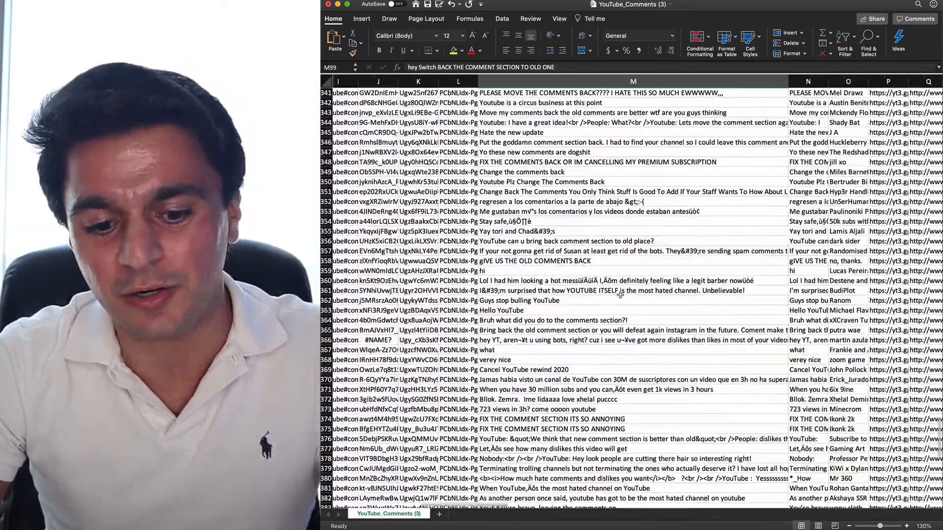
{"action": "scroll", "scroll_direction": "down", "scroll_amount": 3}
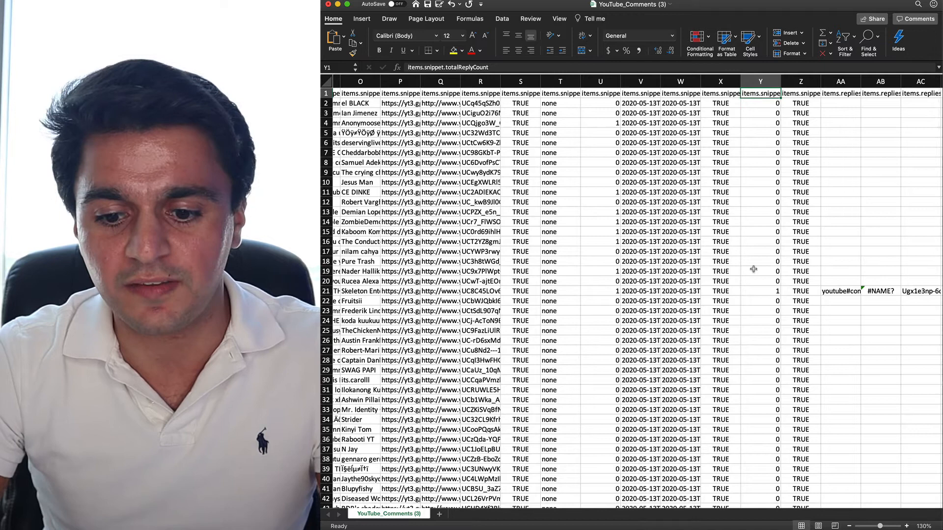
{"action": "left_click", "coordinate": [767, 291]}
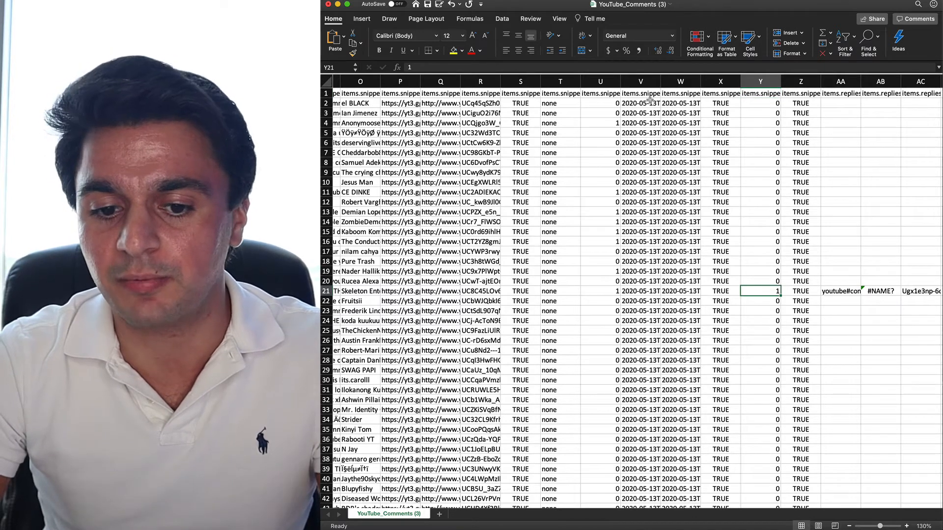
{"action": "left_click", "coordinate": [600, 94]}
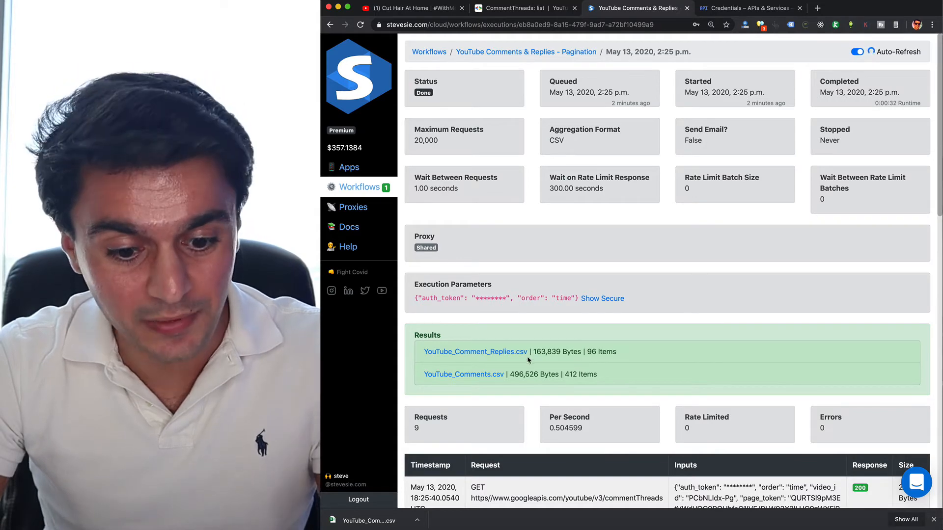
- Download YouTube_Comment_Replies.csv from the execution Results and open it in Excel
{"action": "left_click", "coordinate": [475, 351]}
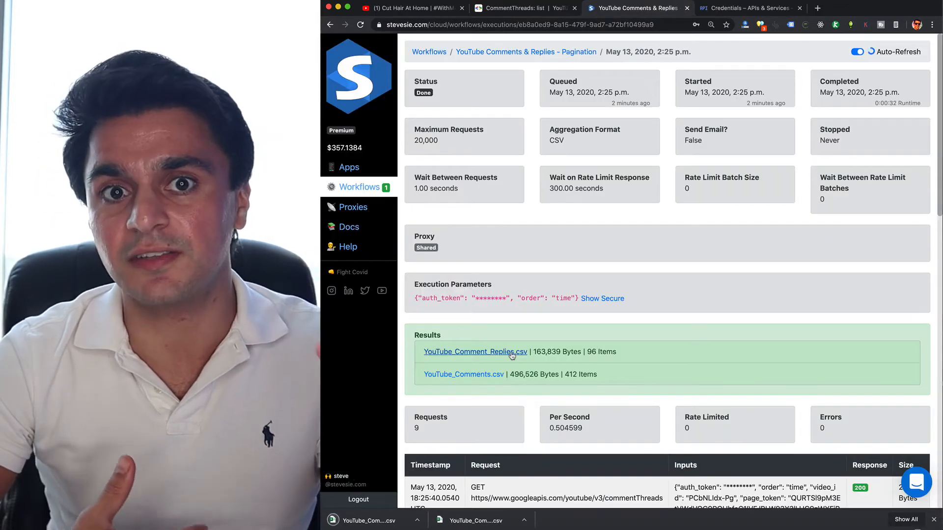
{"action": "left_click", "coordinate": [475, 352]}
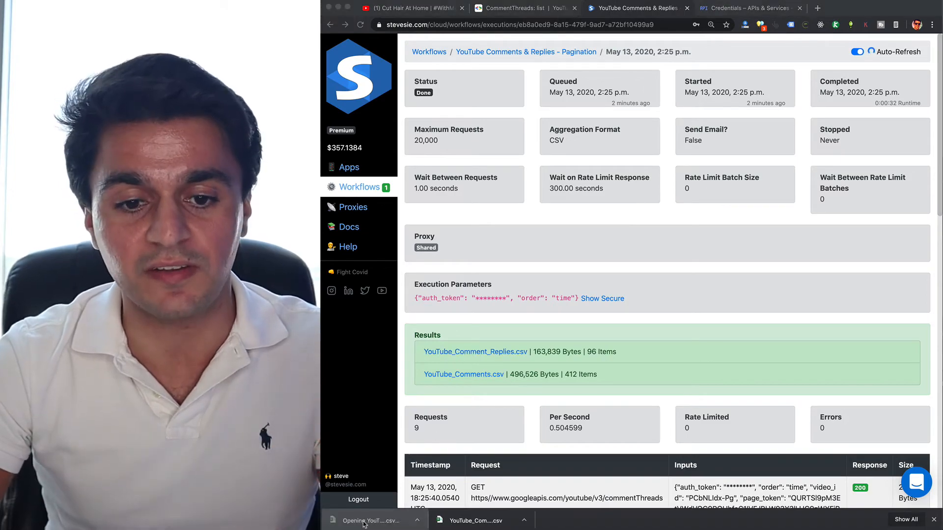
{"action": "left_click", "coordinate": [371, 520]}
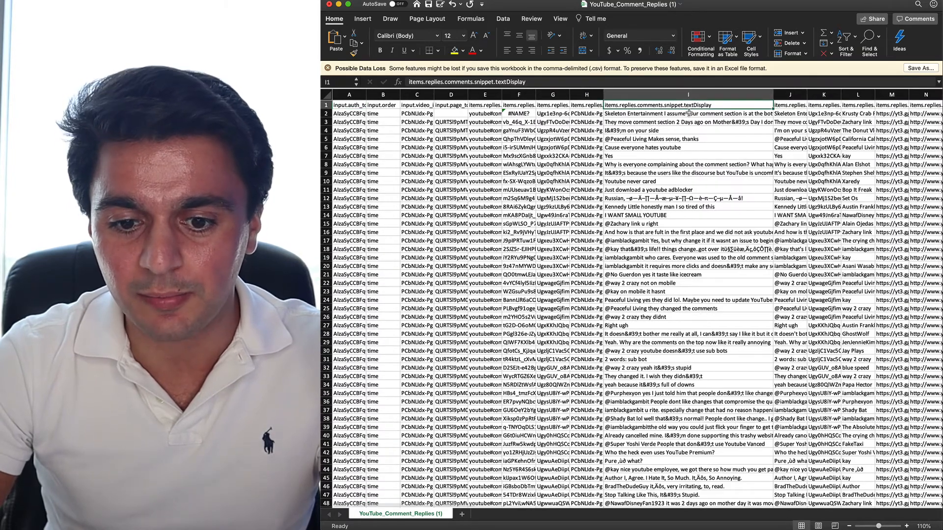
{"action": "scroll", "scroll_direction": "right", "scroll_amount": 3}
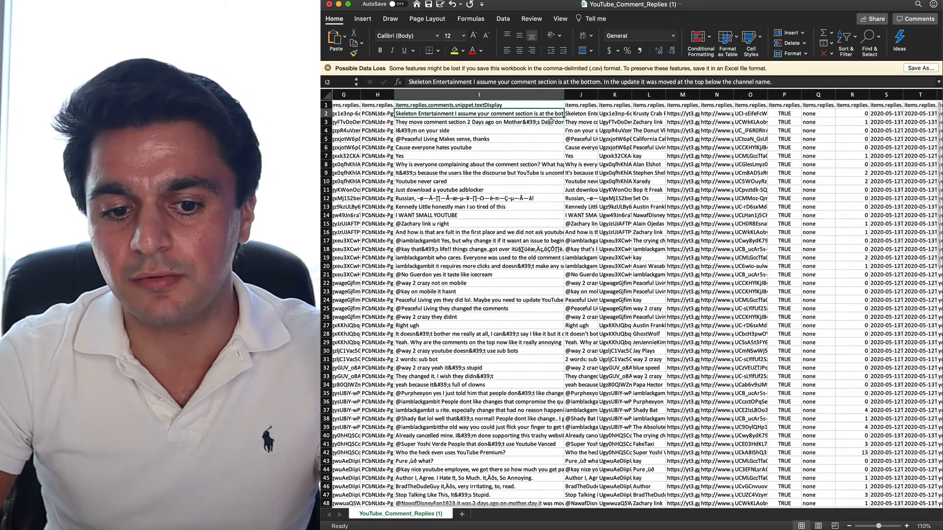
{"action": "scroll", "scroll_direction": "right", "scroll_amount": 3}
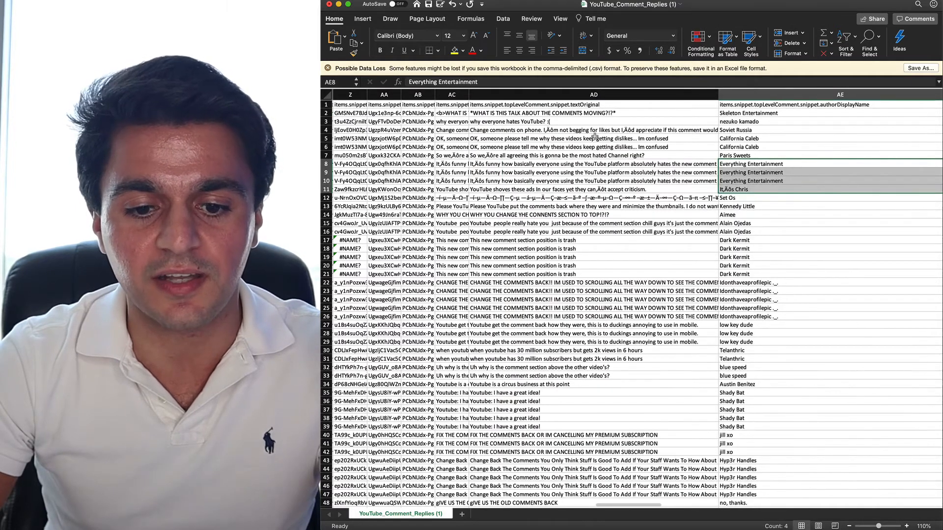
{"action": "left_click", "coordinate": [593, 147]}
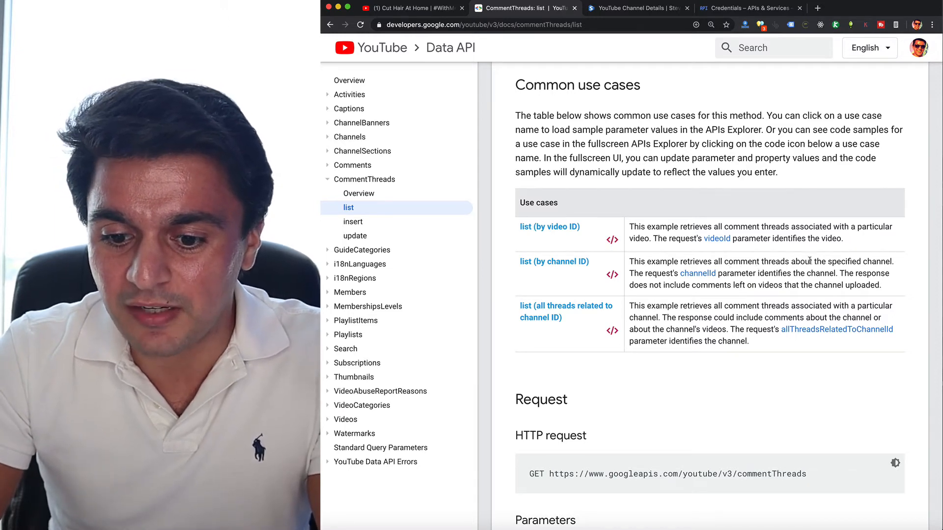
{"action": "left_click_drag", "start_coordinate": [791, 261], "coordinate": [893, 261]}
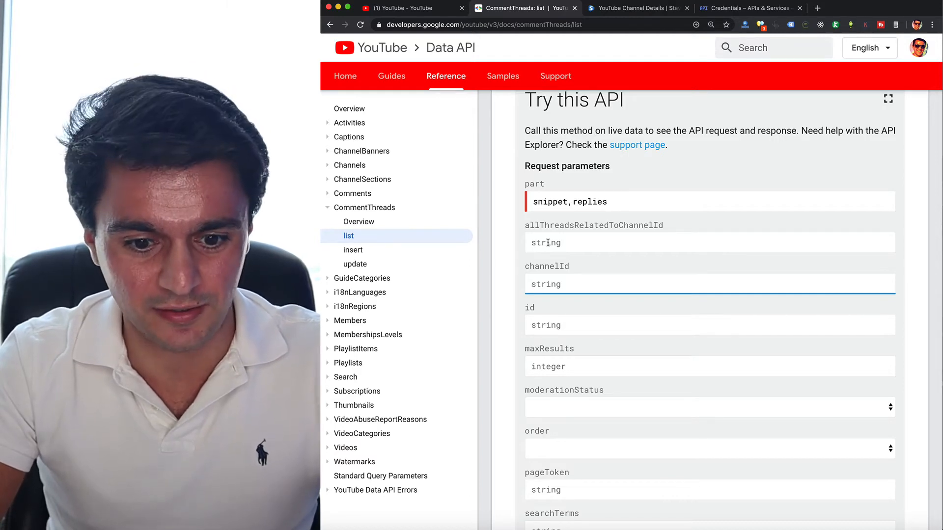
{"action": "scroll", "scroll_direction": "down", "scroll_amount": 3}
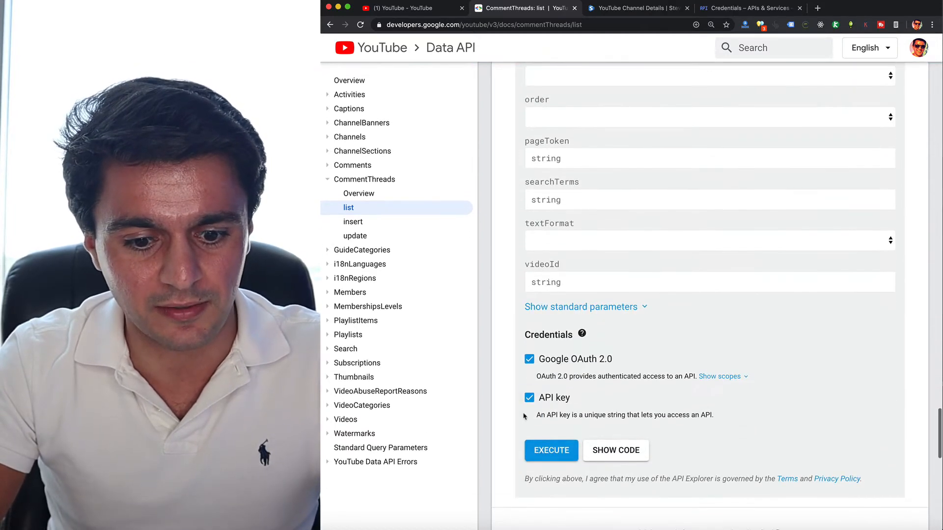
{"action": "left_click", "coordinate": [551, 450]}
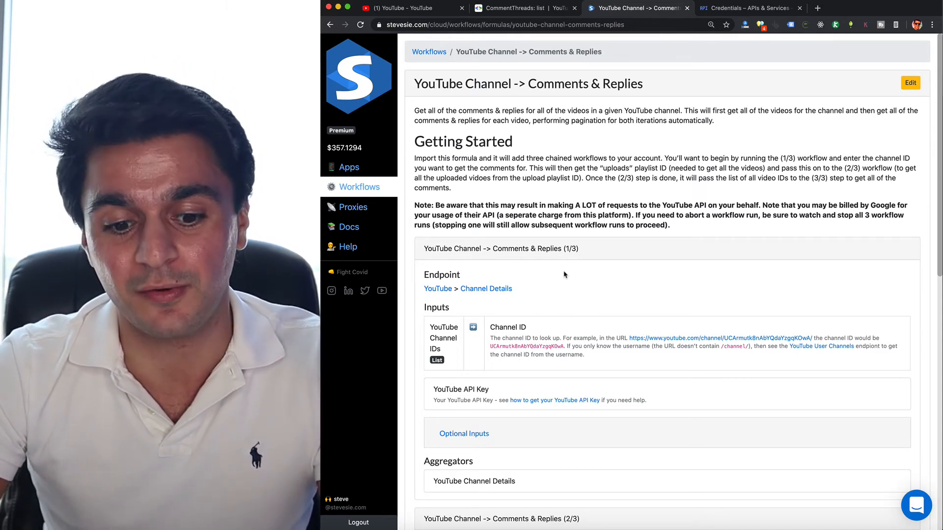
{"action": "scroll", "scroll_direction": "down", "scroll_amount": 3}
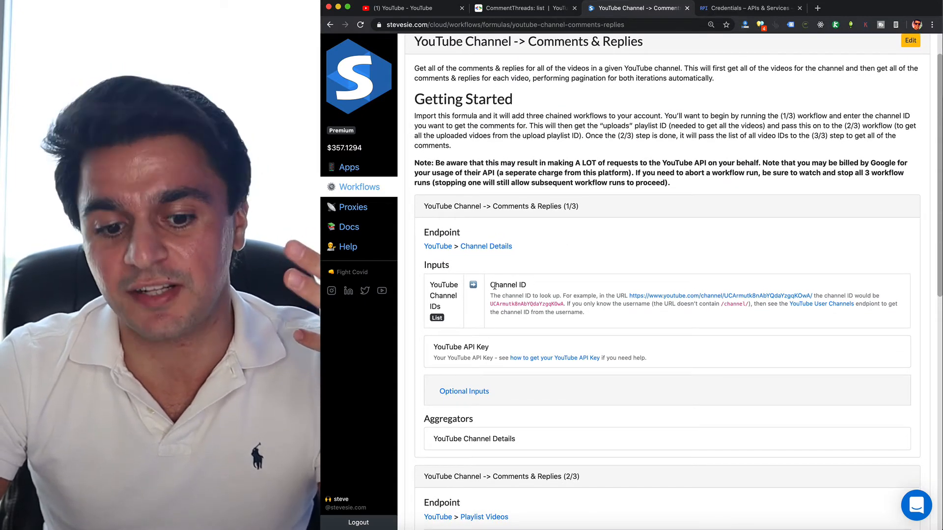
{"action": "scroll", "scroll_direction": "down", "scroll_amount": 3}
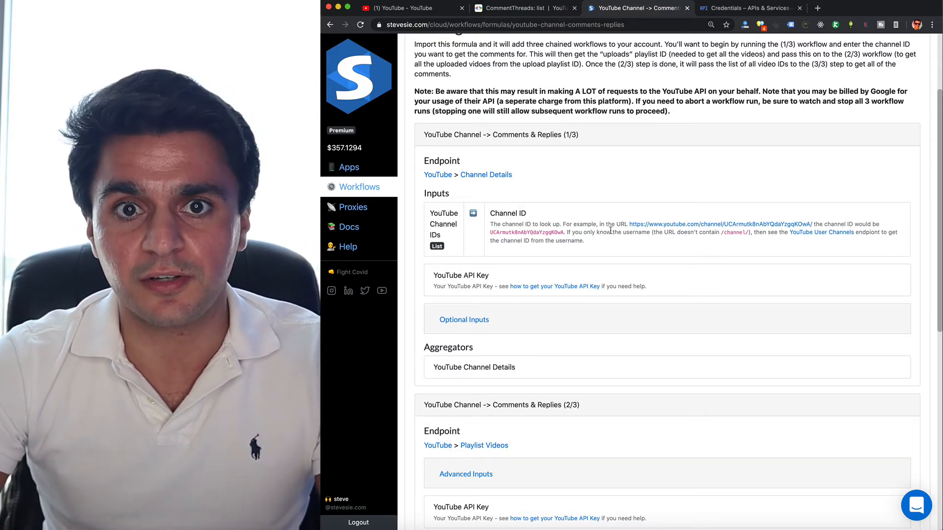
{"action": "scroll", "scroll_direction": "down", "scroll_amount": 3}
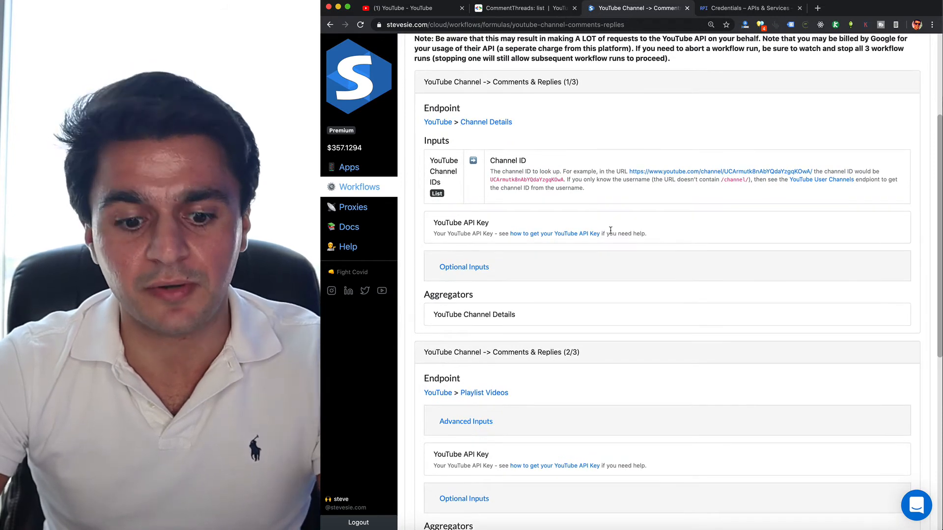
{"action": "scroll", "scroll_direction": "down", "scroll_amount": 3}
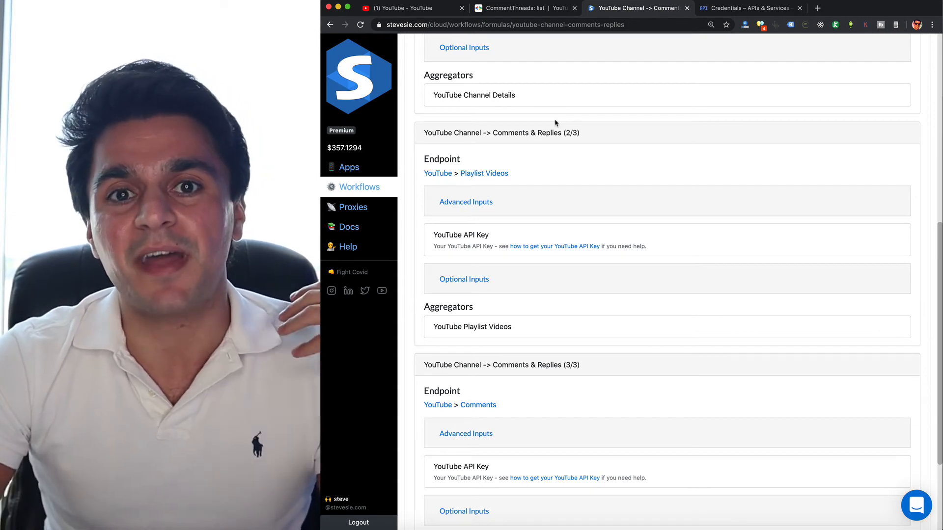
{"action": "scroll", "scroll_direction": "down", "scroll_amount": 3}
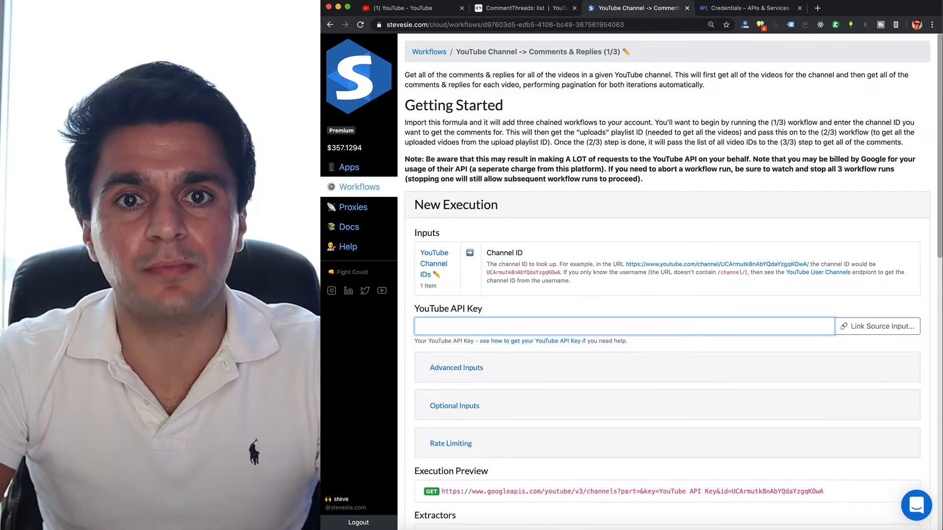
- Execute the (1/3) YouTube Channel -> Comments & Replies workflow for the channel ID
{"action": "scroll", "scroll_direction": "down", "scroll_amount": 3}
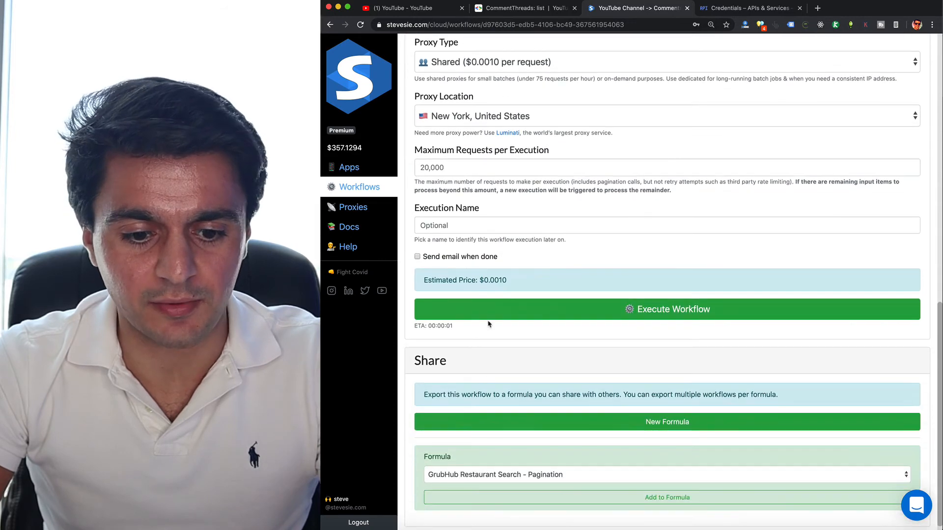
{"action": "left_click", "coordinate": [667, 308]}
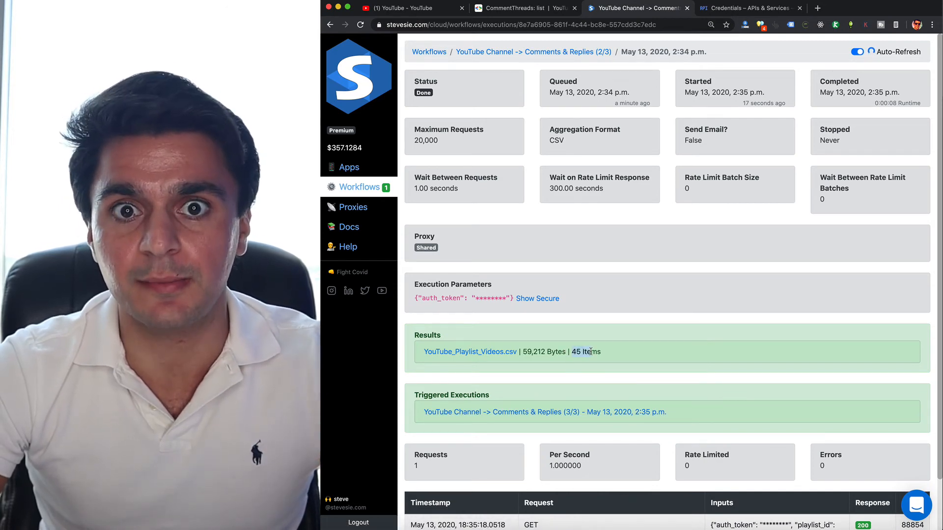
- Follow the chained (2/3) and (3/3) executions to completion and download the channel's YouTube_Comments.csv
{"action": "scroll", "scroll_direction": "down", "scroll_amount": 3}
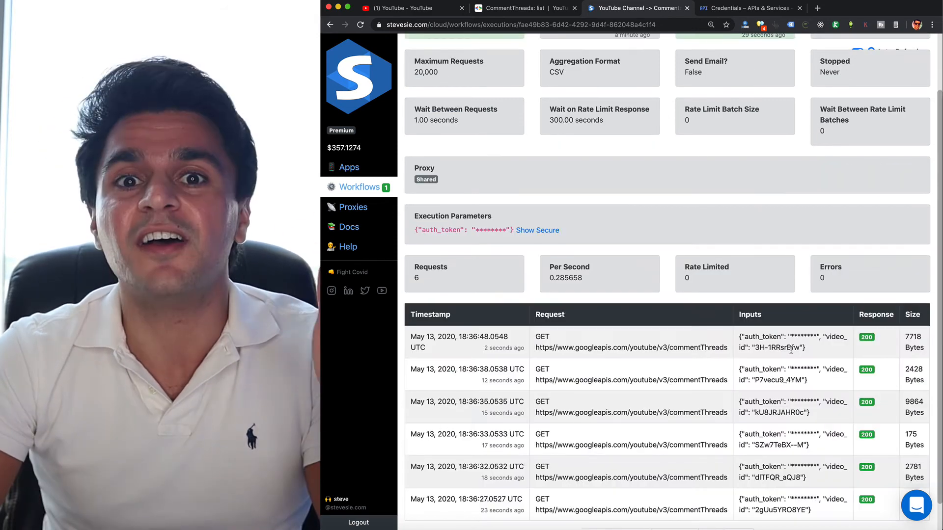
{"action": "scroll", "scroll_direction": "down", "scroll_amount": 3}
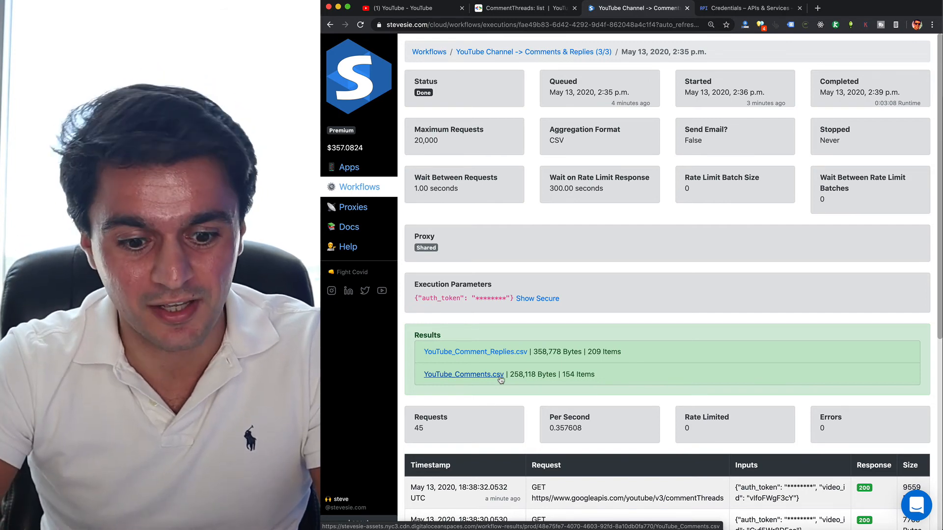
{"action": "left_click", "coordinate": [464, 374]}
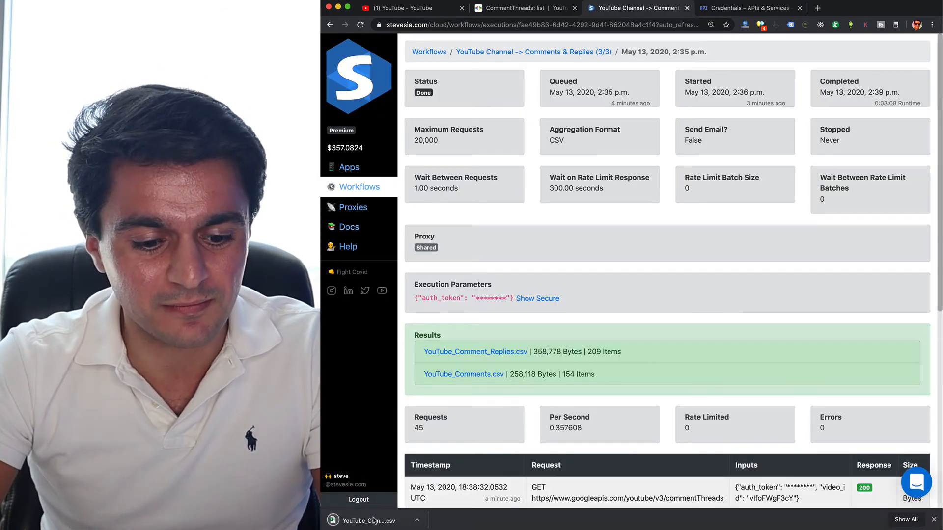
- Open the channel comments CSV and select the 12 comment rows for video IsQgdUMYv9k
{"action": "left_click", "coordinate": [369, 521]}
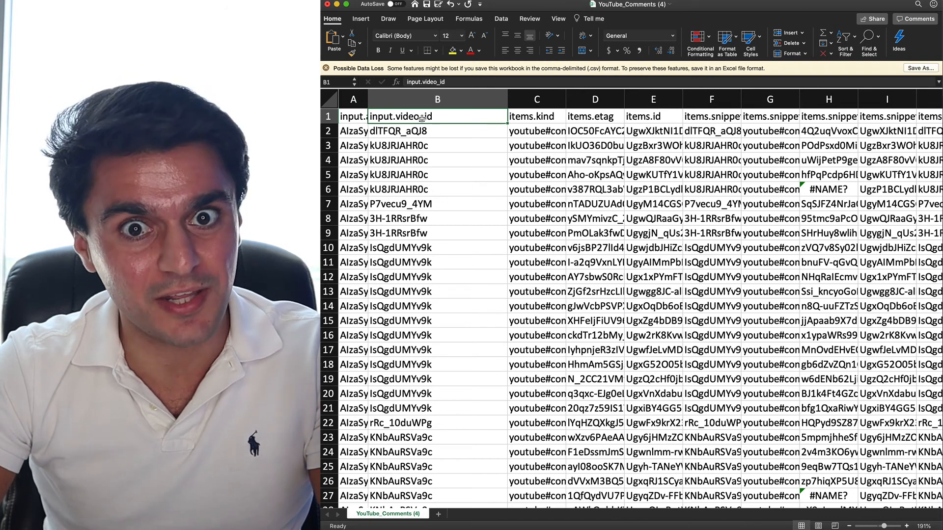
{"action": "left_click", "coordinate": [437, 247]}
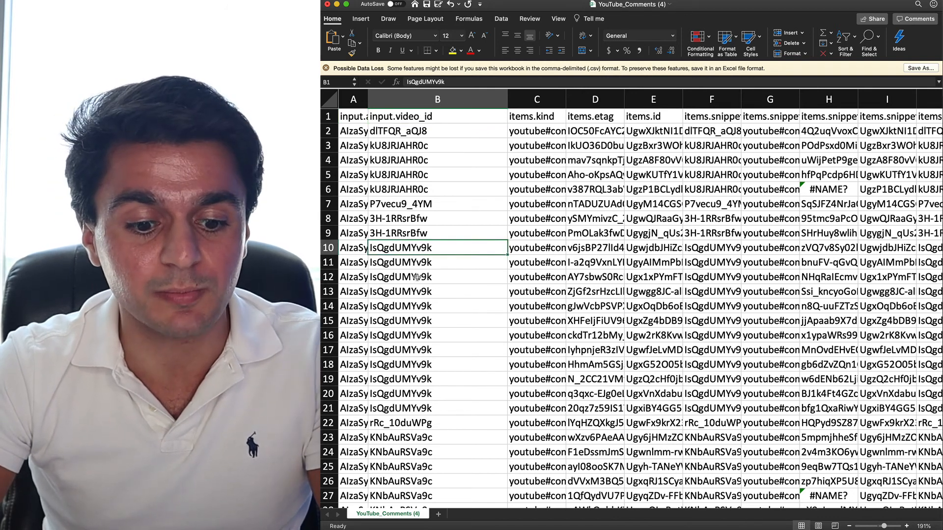
{"action": "left_click_drag", "start_coordinate": [437, 247], "coordinate": [437, 409]}
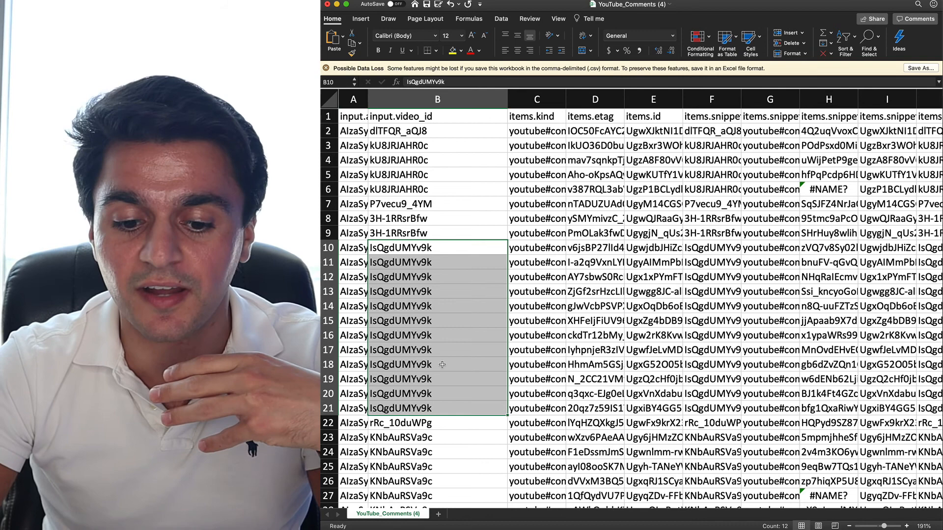
{"action": "scroll", "scroll_direction": "right", "scroll_amount": 3}
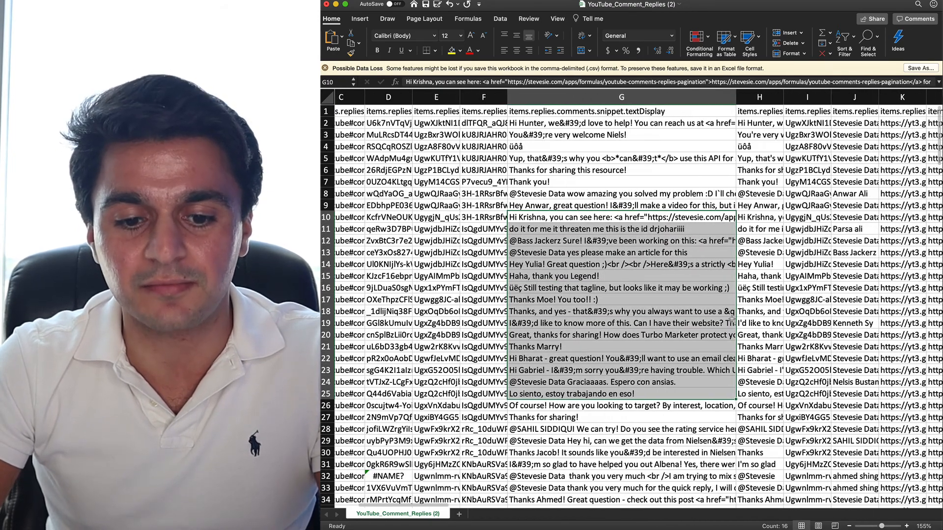
{"action": "scroll", "scroll_direction": "right", "scroll_amount": 3}
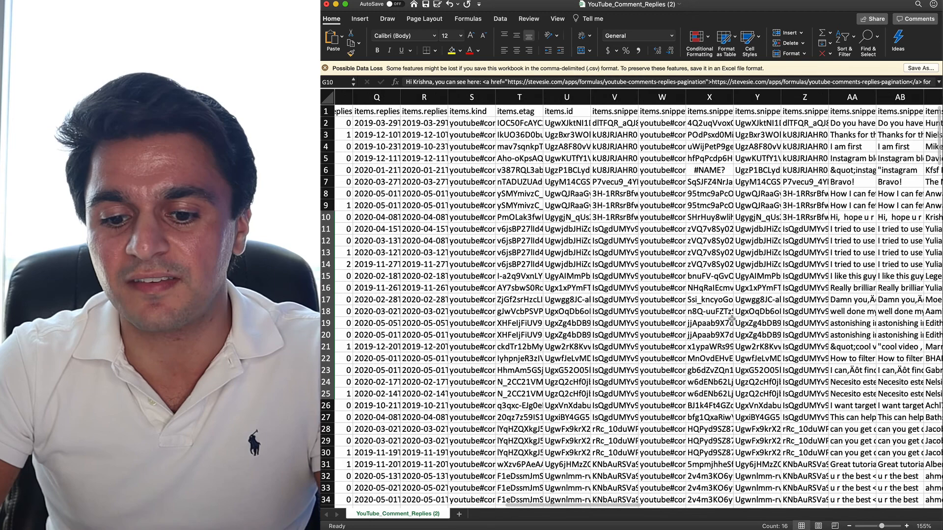